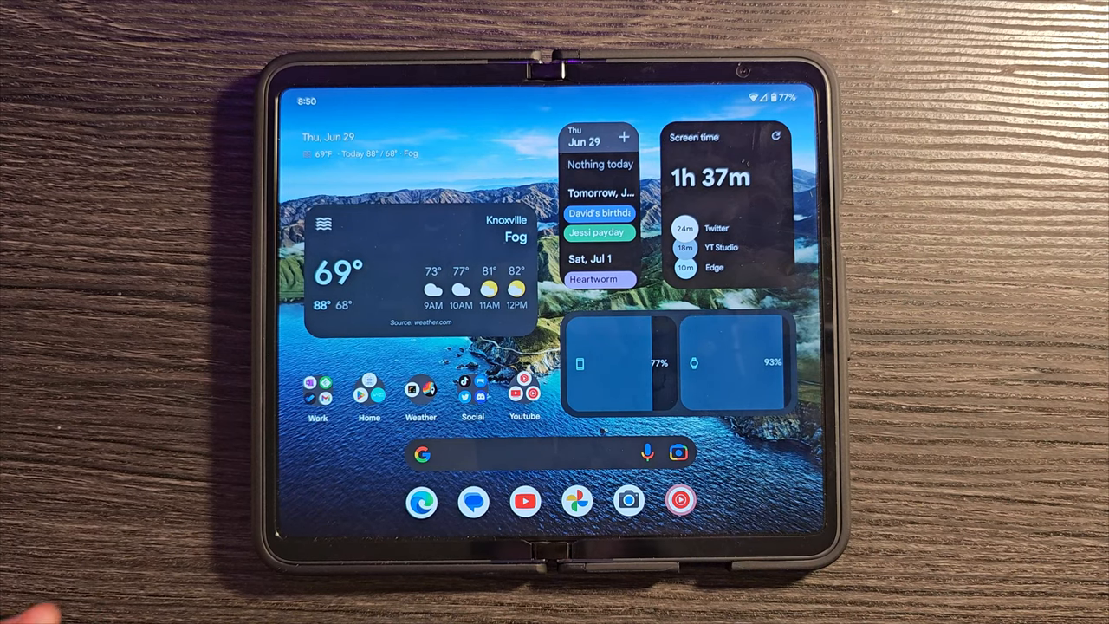
Launch Microsoft Edge from the dock and start on a new tab.
{"action": "left_click", "coordinate": [420, 503]}
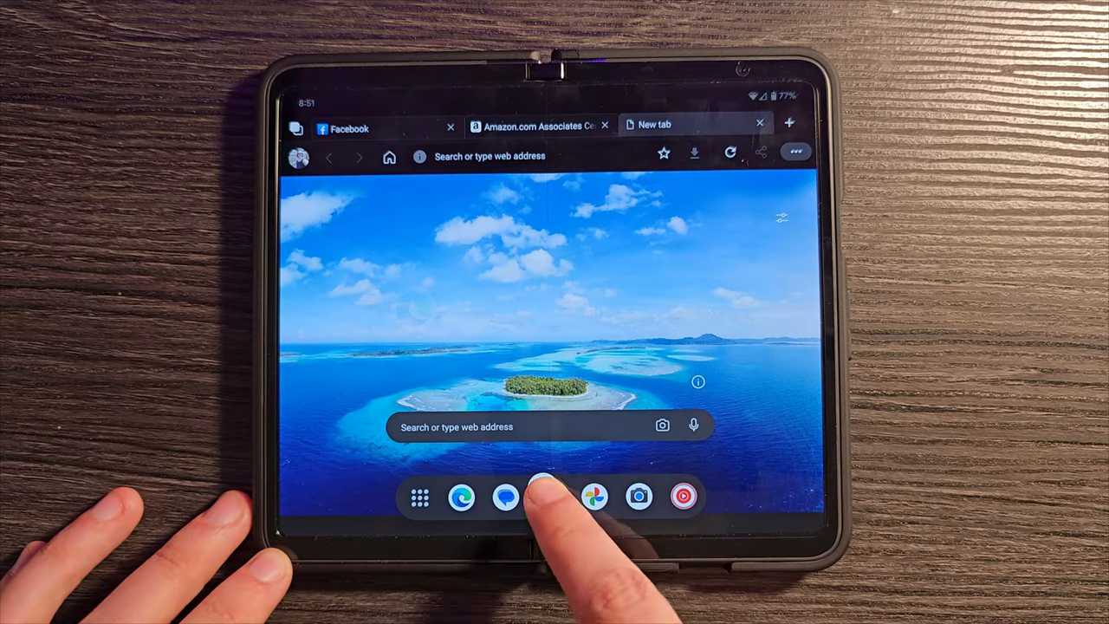
{"action": "left_click", "coordinate": [543, 498]}
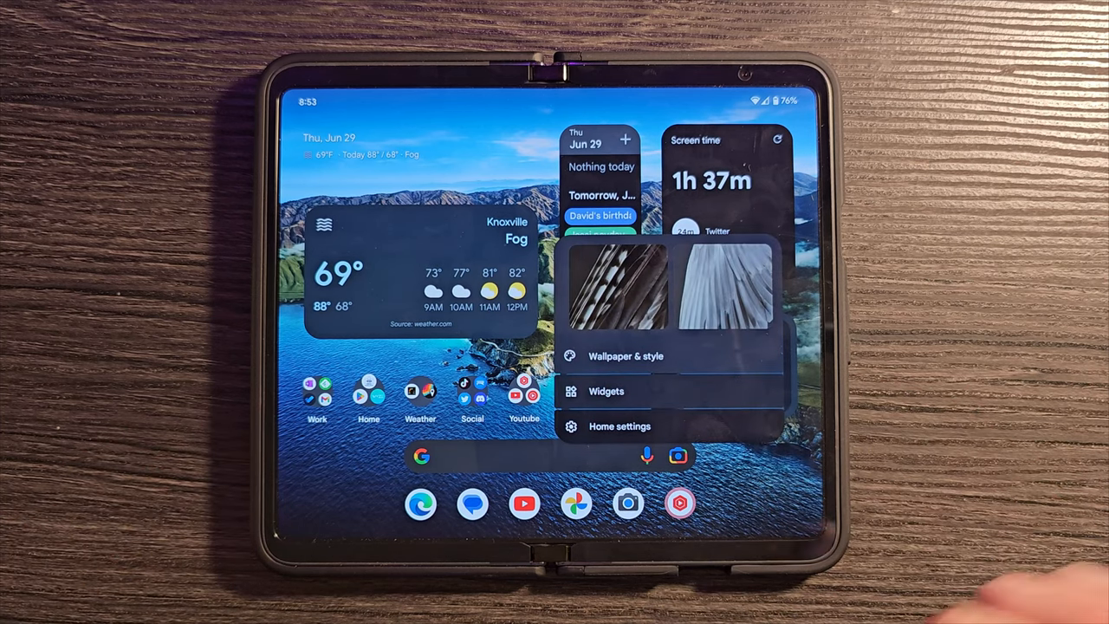
View Wallpaper & style, check the App grid size choices, and return to wallpaper options.
{"action": "left_click", "coordinate": [620, 357]}
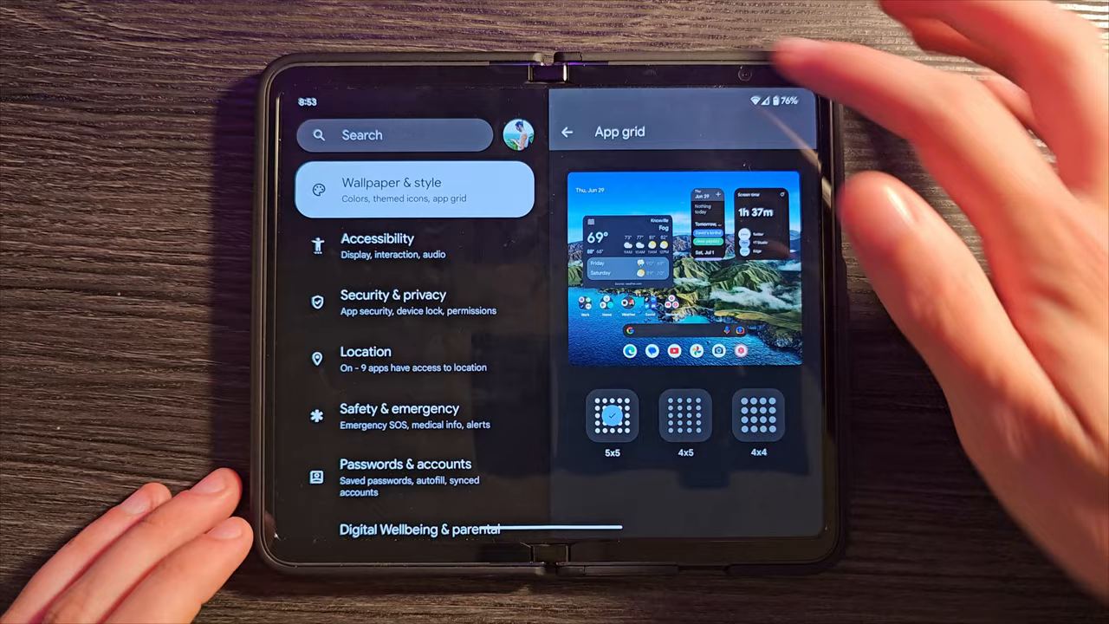
{"action": "left_click", "coordinate": [565, 131]}
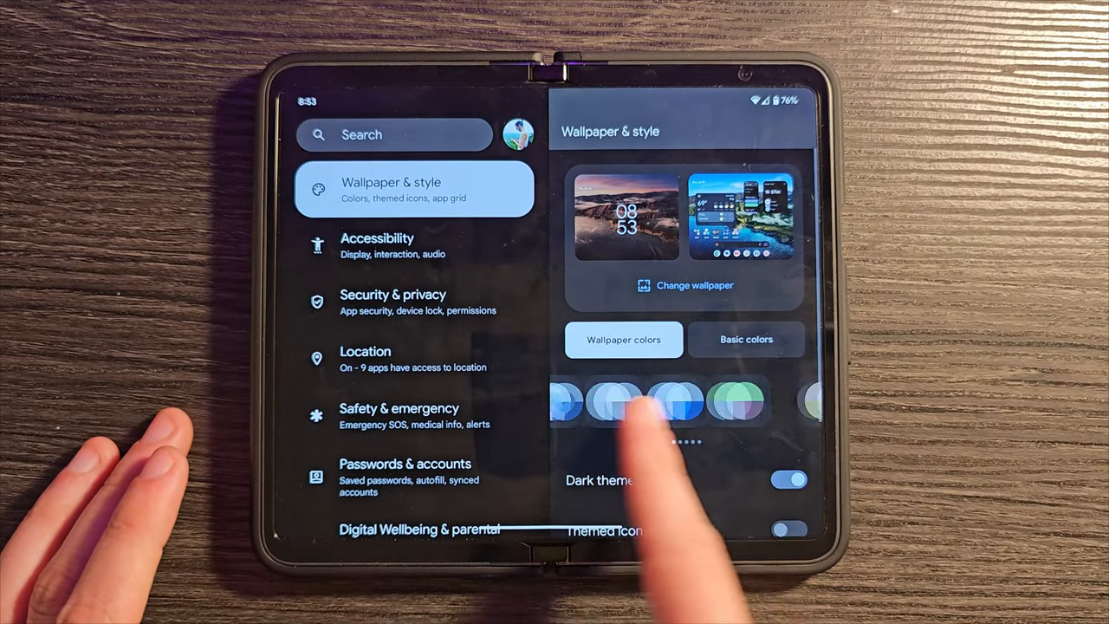
{"action": "scroll", "scroll_direction": "down", "scroll_amount": 3}
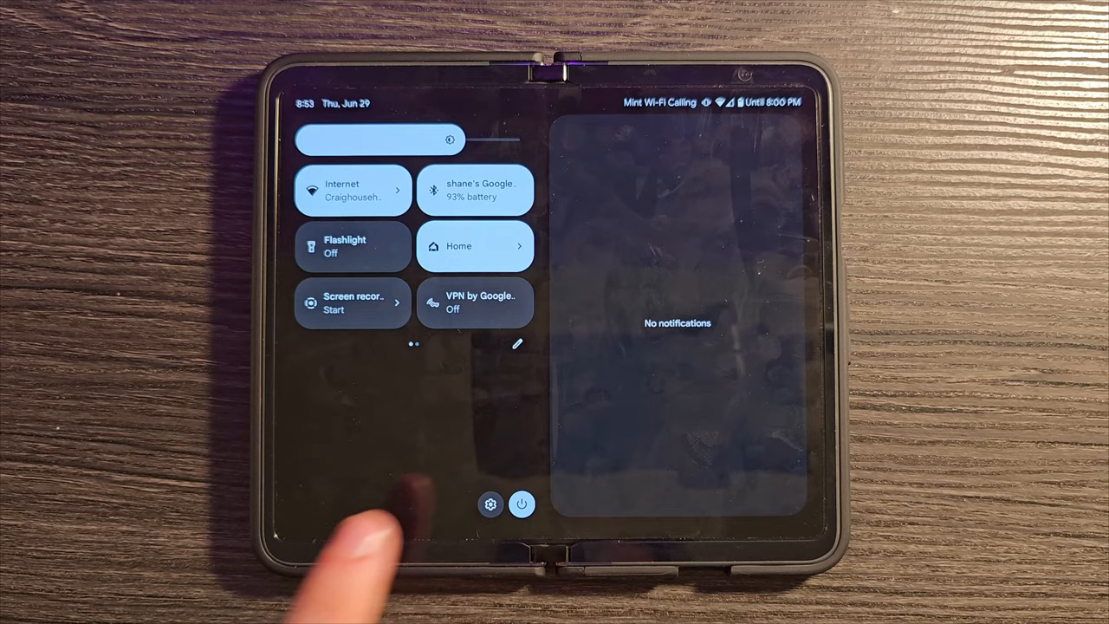
Go from Quick Settings into the Settings app and the System page.
{"action": "left_click", "coordinate": [488, 504]}
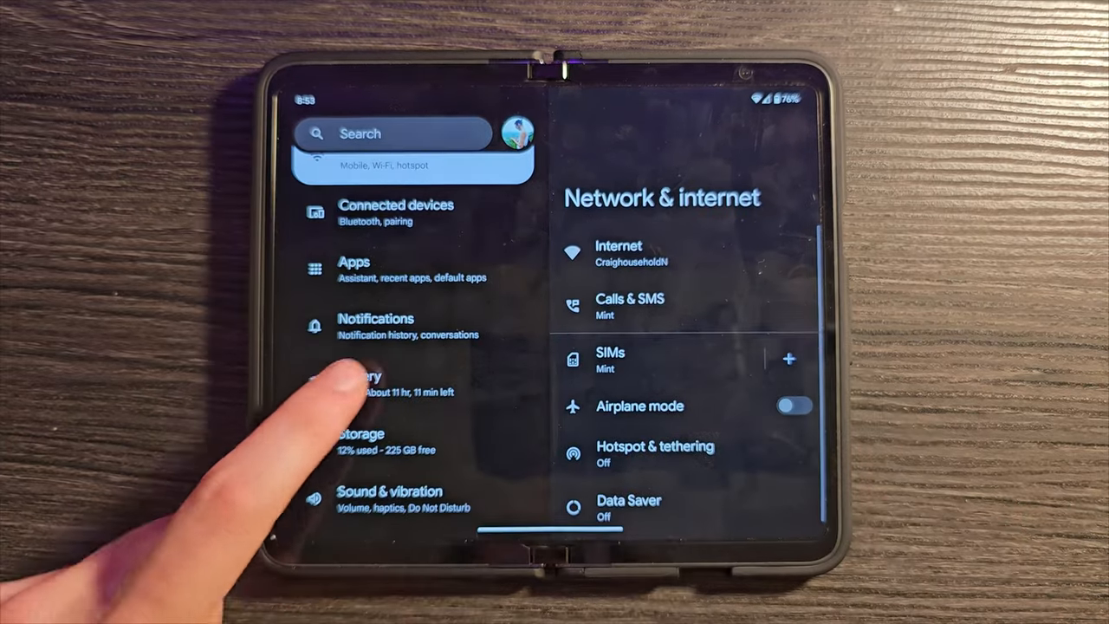
{"action": "left_click", "coordinate": [381, 385]}
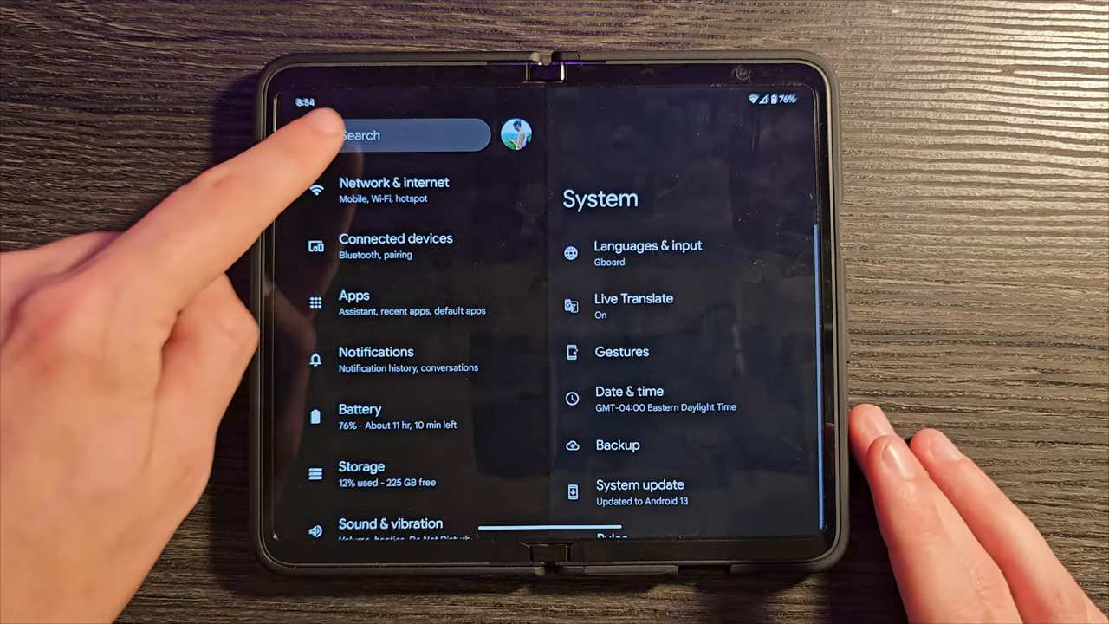
{"action": "left_click", "coordinate": [407, 135]}
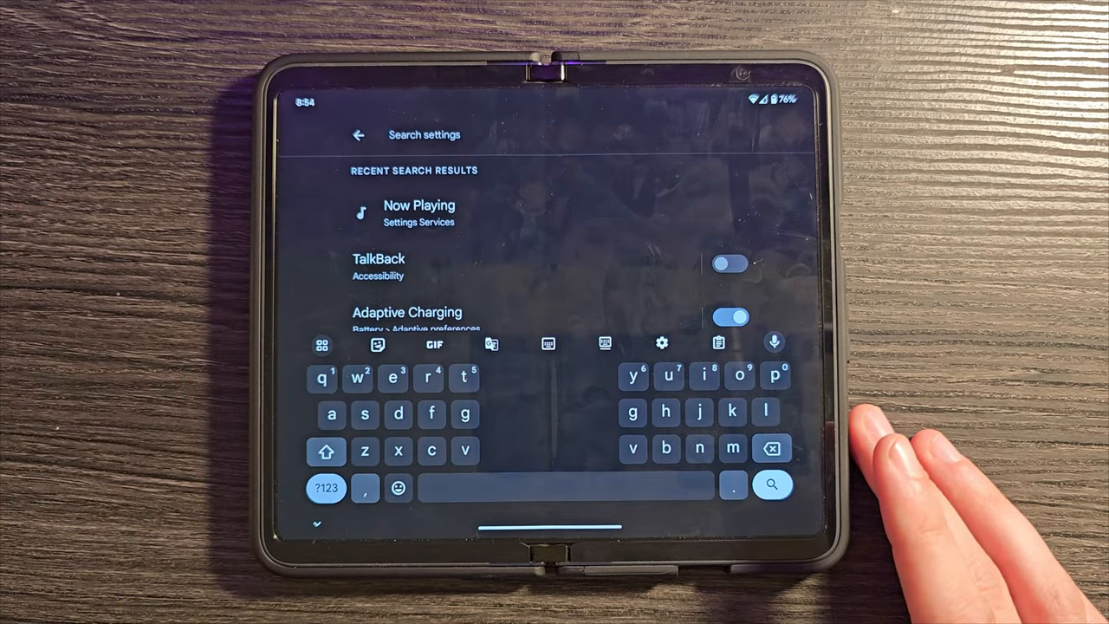
{"action": "left_click", "coordinate": [419, 211]}
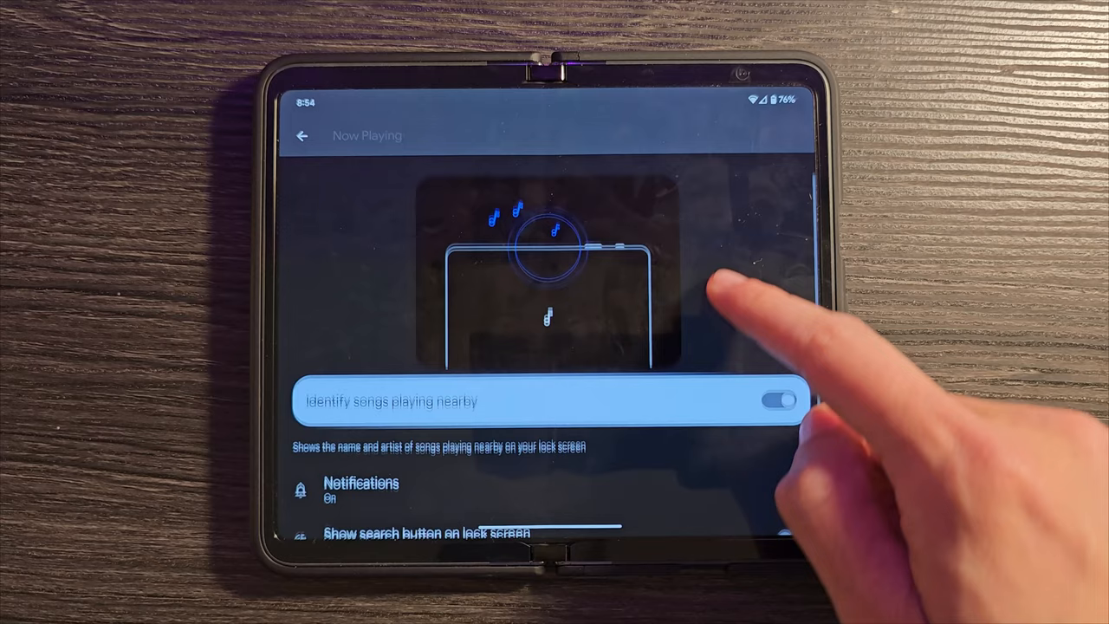
{"action": "scroll", "scroll_direction": "down", "scroll_amount": 3}
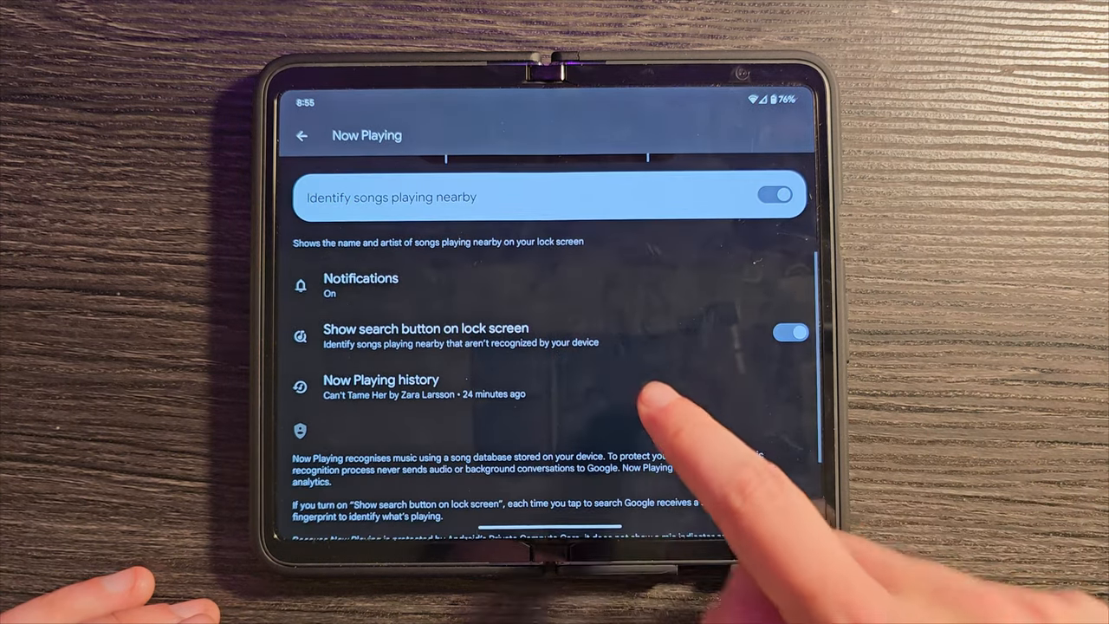
{"action": "left_click", "coordinate": [381, 379]}
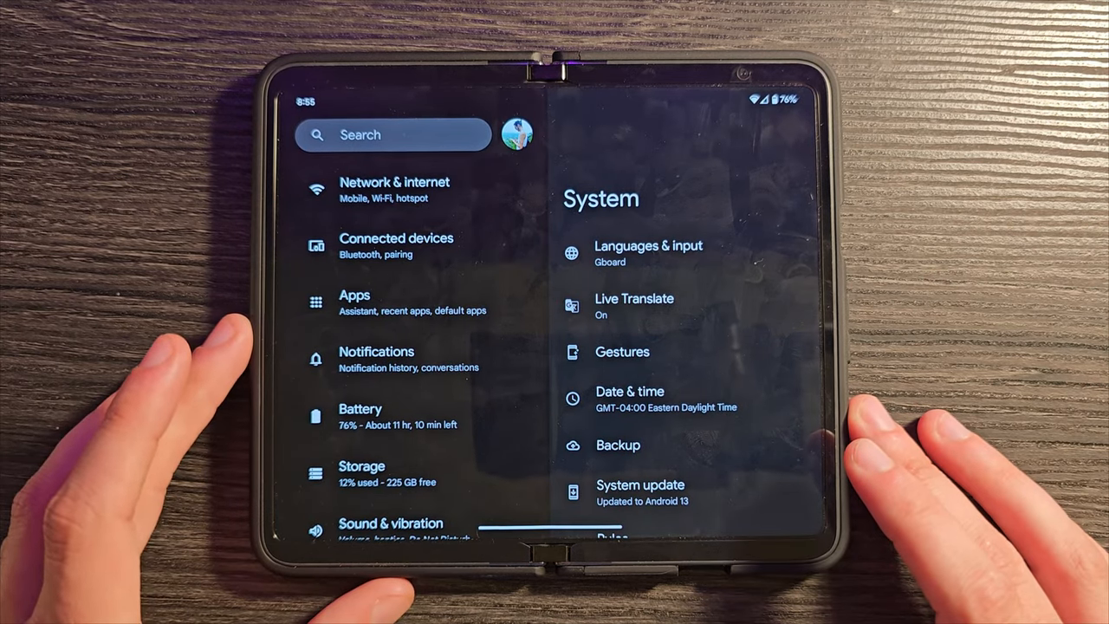
Scroll the settings list to Sound & vibration and adjust an option there.
{"action": "scroll", "scroll_direction": "down", "scroll_amount": 3}
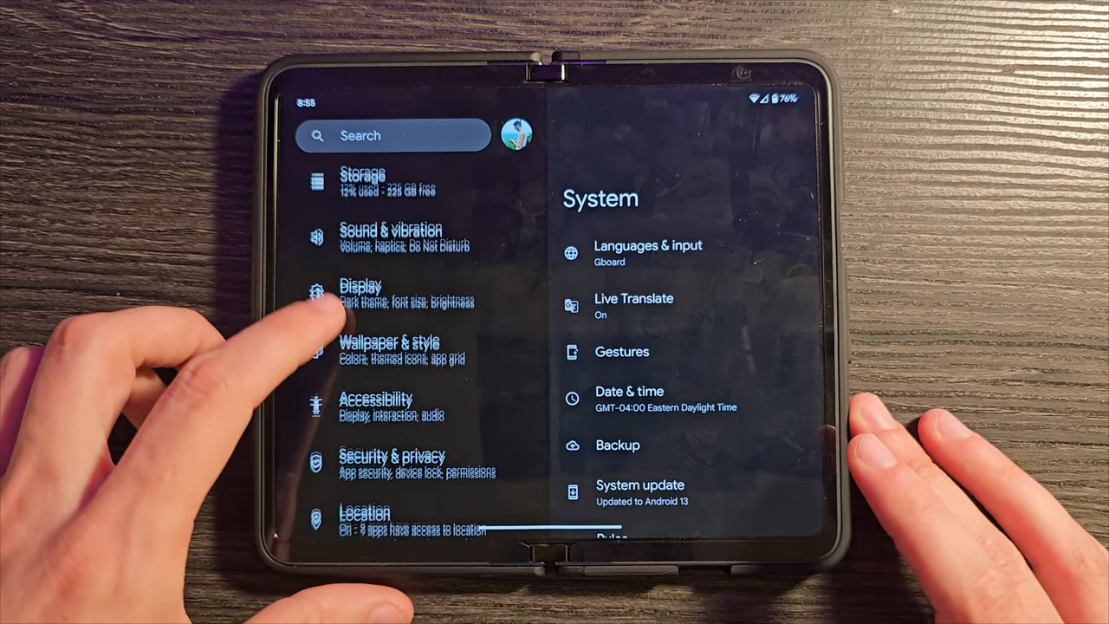
{"action": "scroll", "scroll_direction": "down", "scroll_amount": 3}
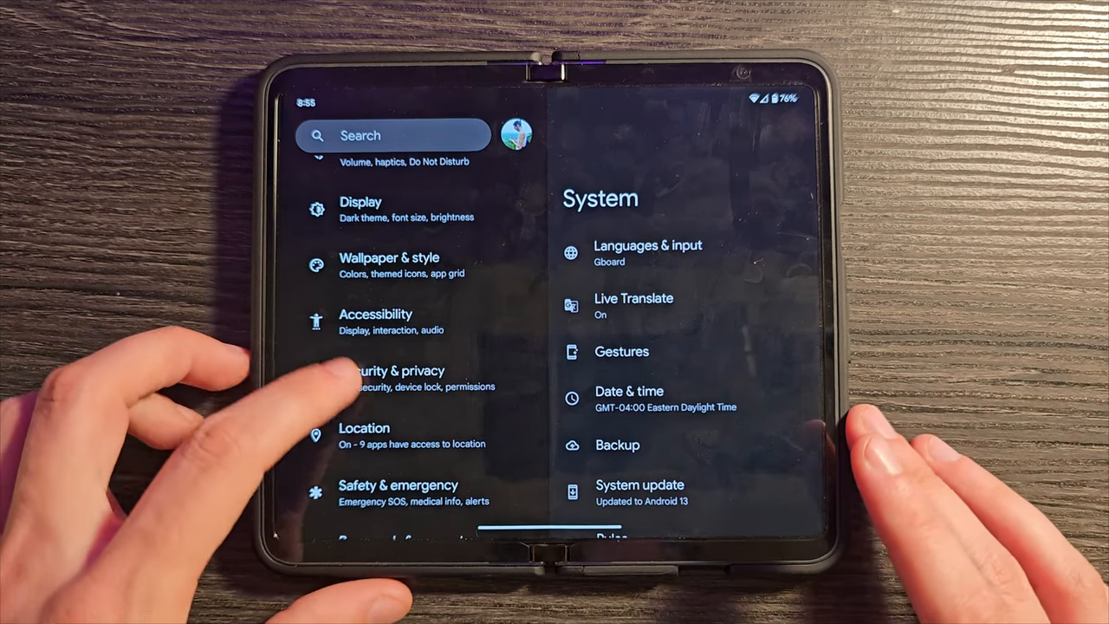
{"action": "scroll", "scroll_direction": "down", "scroll_amount": 3}
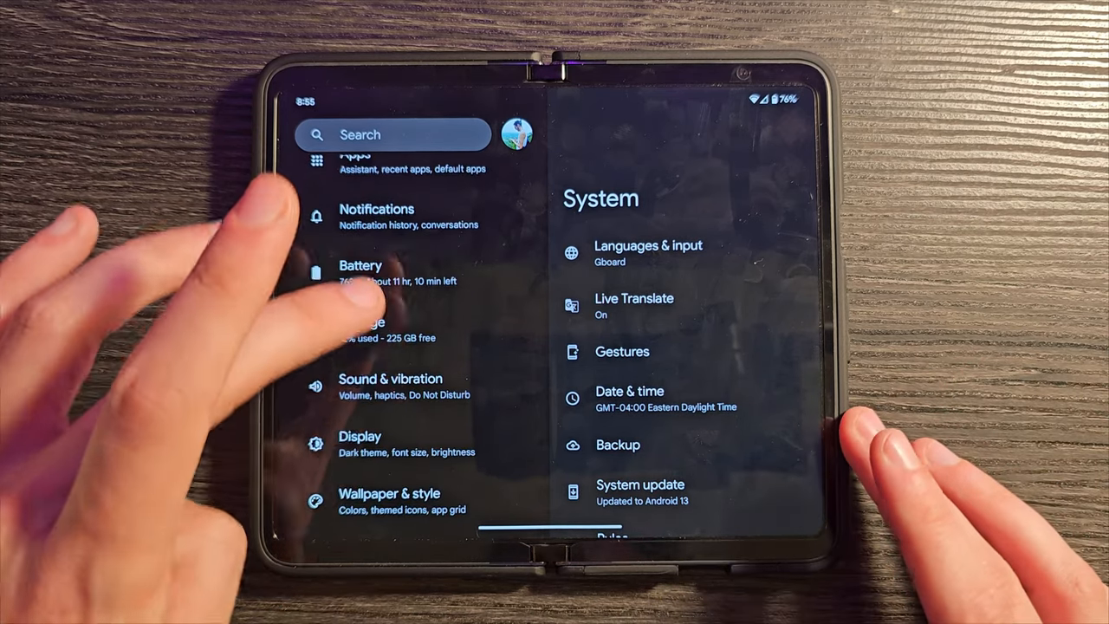
{"action": "left_click", "coordinate": [391, 384]}
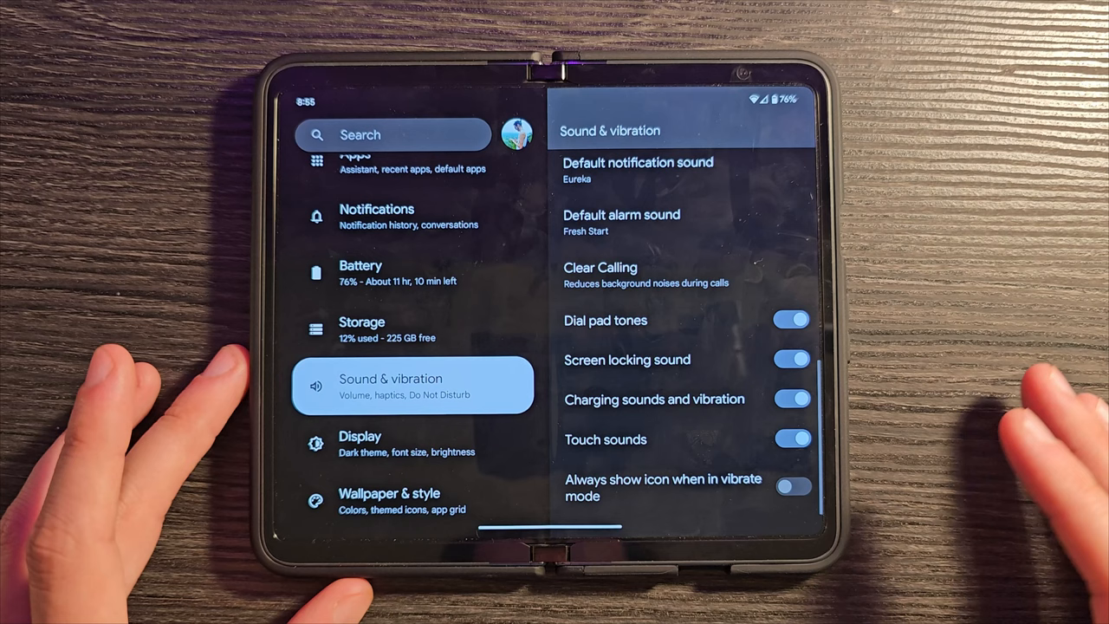
{"action": "left_click", "coordinate": [797, 440]}
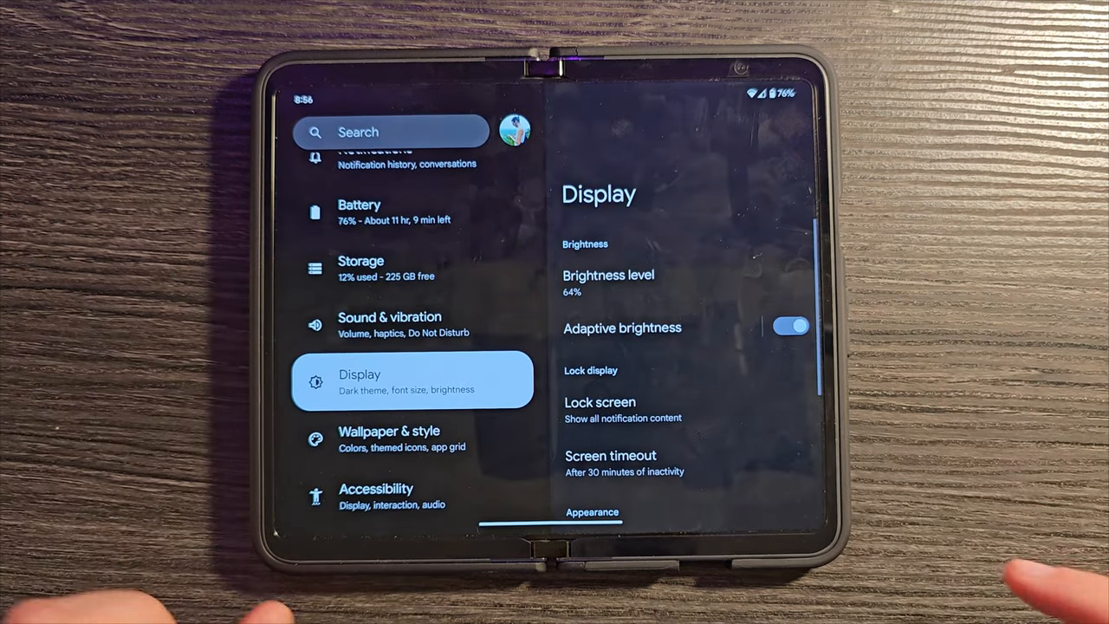
View the Lock screen options, including always-show time and wake for notifications.
{"action": "left_click", "coordinate": [600, 402]}
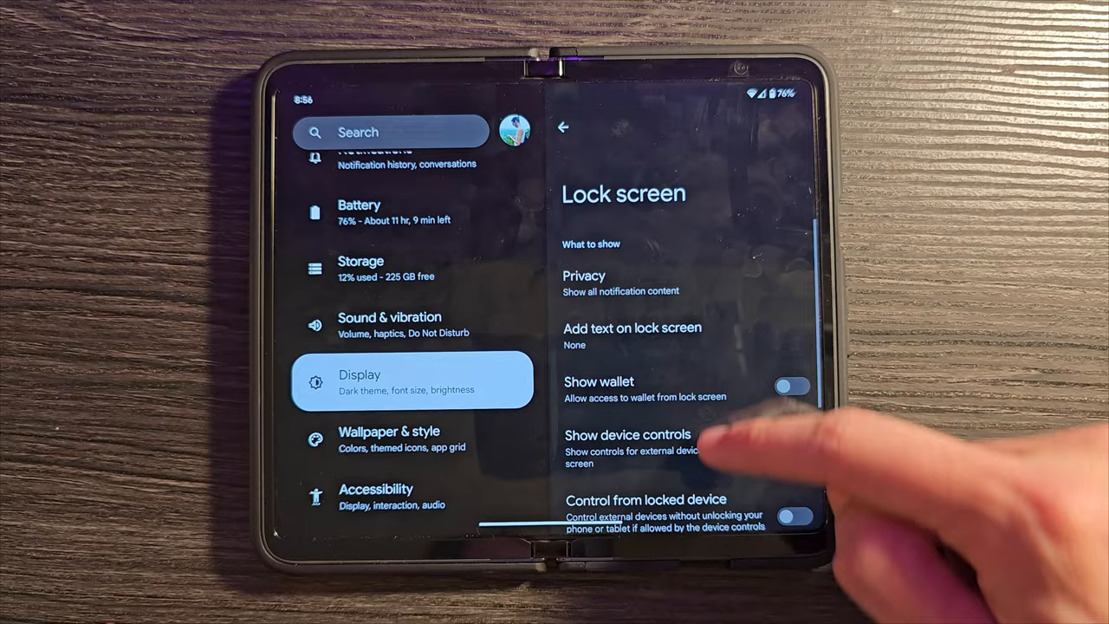
{"action": "scroll", "scroll_direction": "down", "scroll_amount": 3}
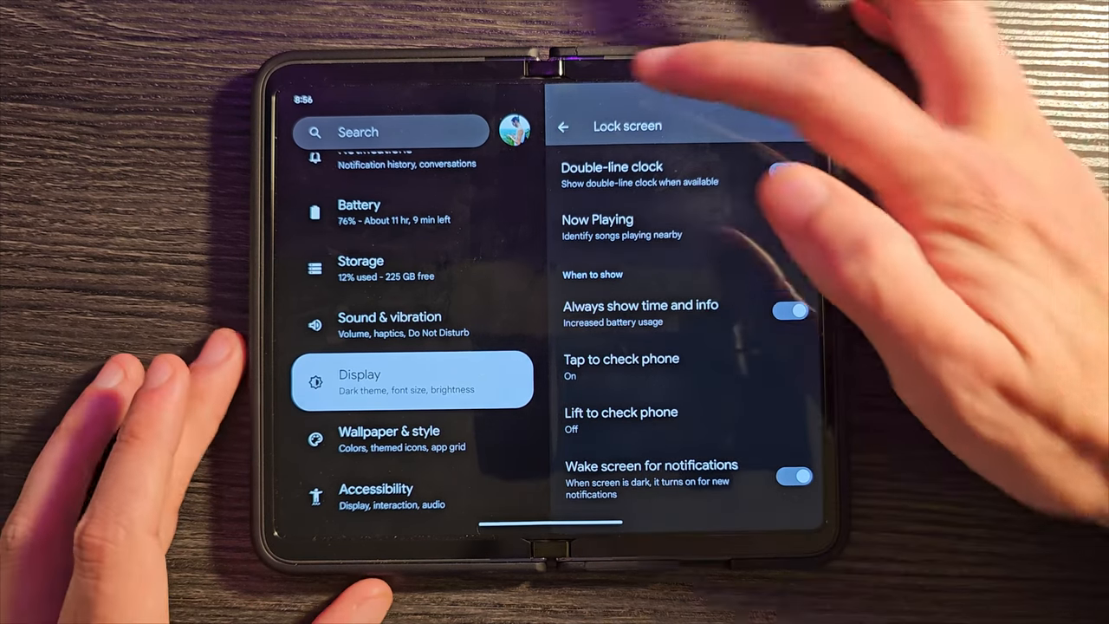
Return to Display and toggle Smooth Display off and back on.
{"action": "left_click", "coordinate": [561, 127]}
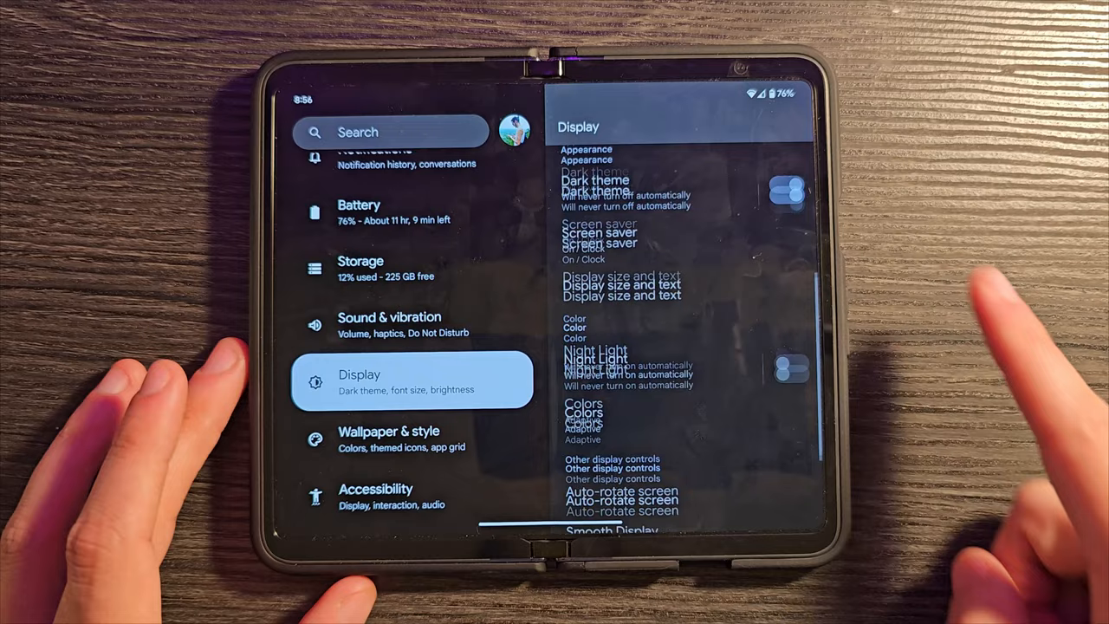
{"action": "scroll", "scroll_direction": "down", "scroll_amount": 3}
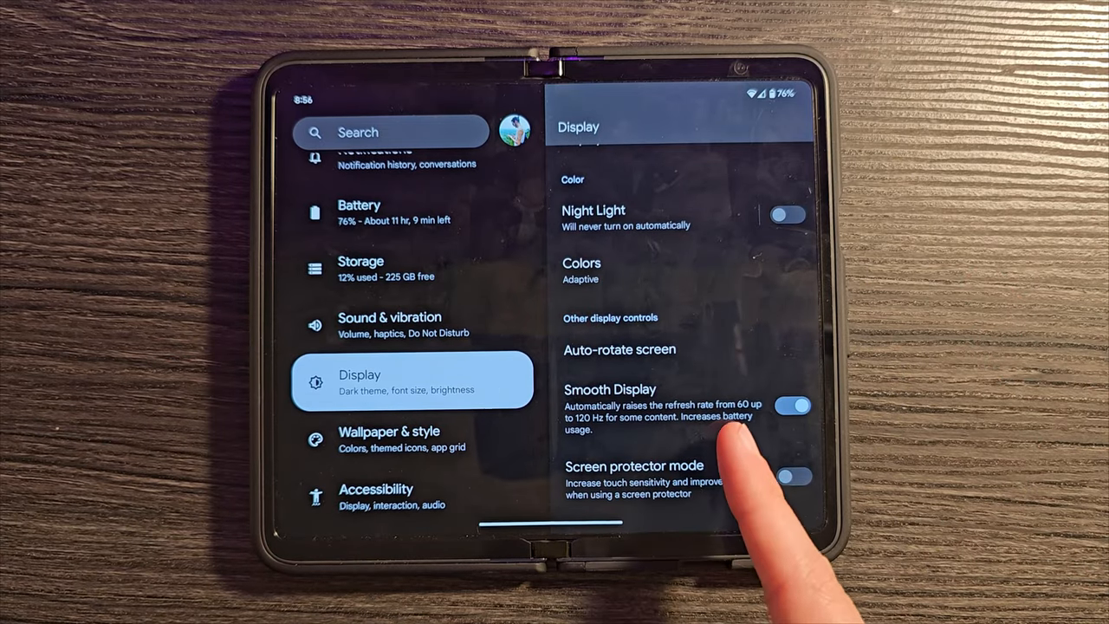
{"action": "left_click", "coordinate": [793, 404]}
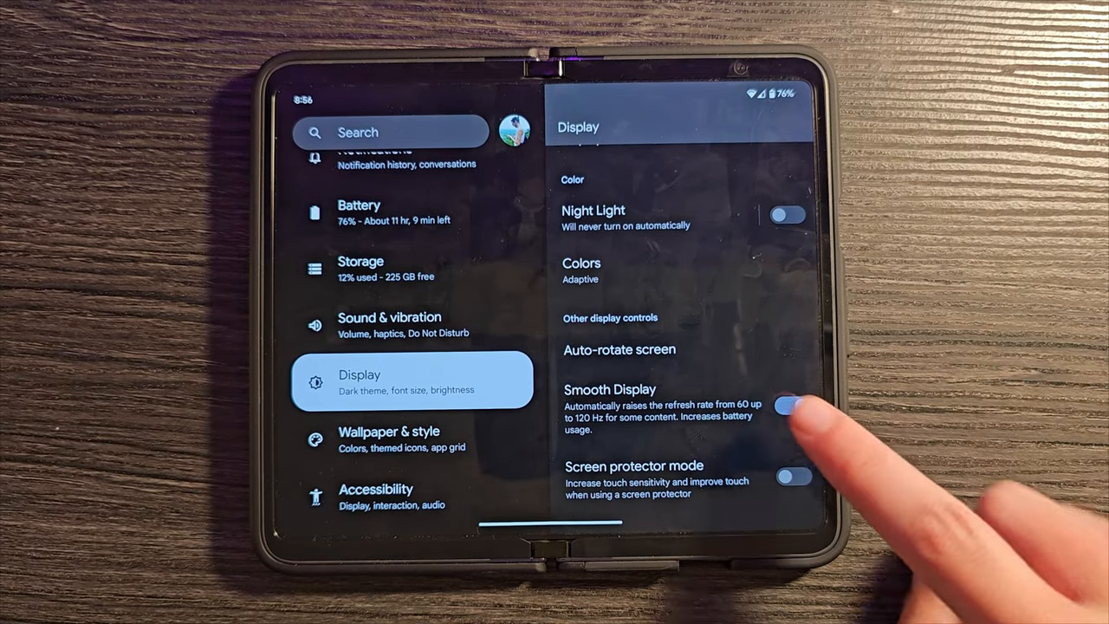
{"action": "left_click", "coordinate": [796, 409]}
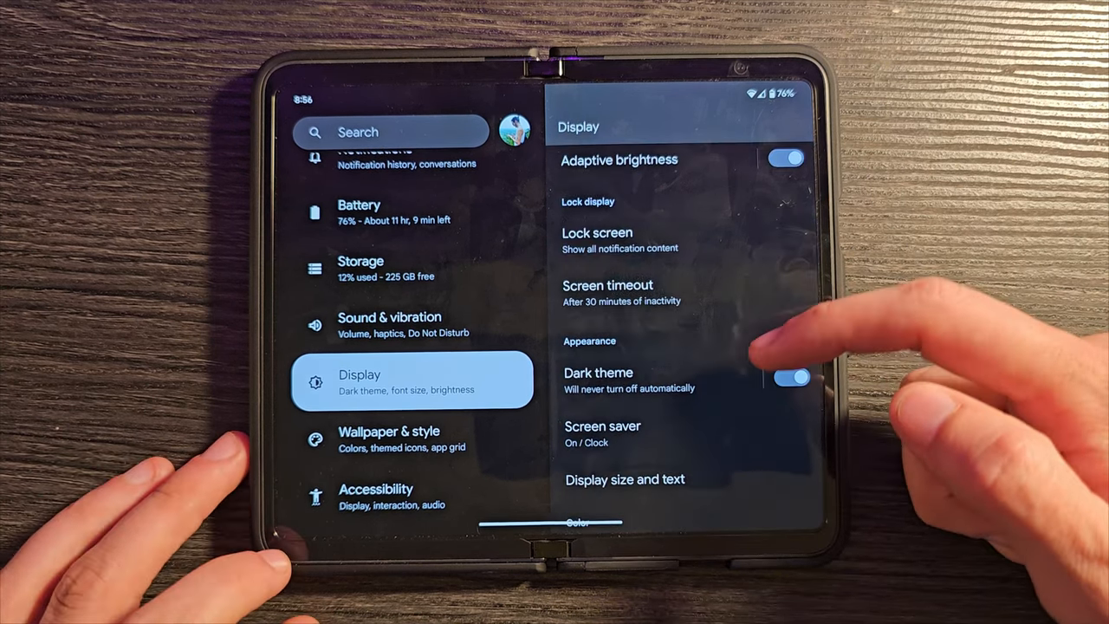
Scroll further down the Display settings and select an option near the bottom.
{"action": "scroll", "scroll_direction": "down", "scroll_amount": 3}
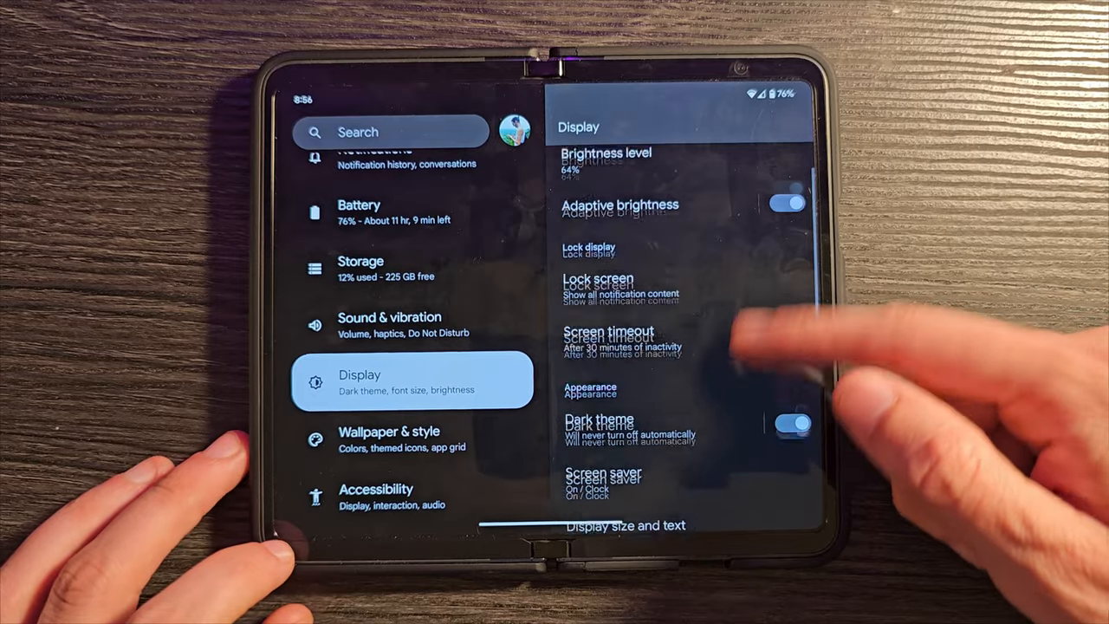
{"action": "scroll", "scroll_direction": "down", "scroll_amount": 3}
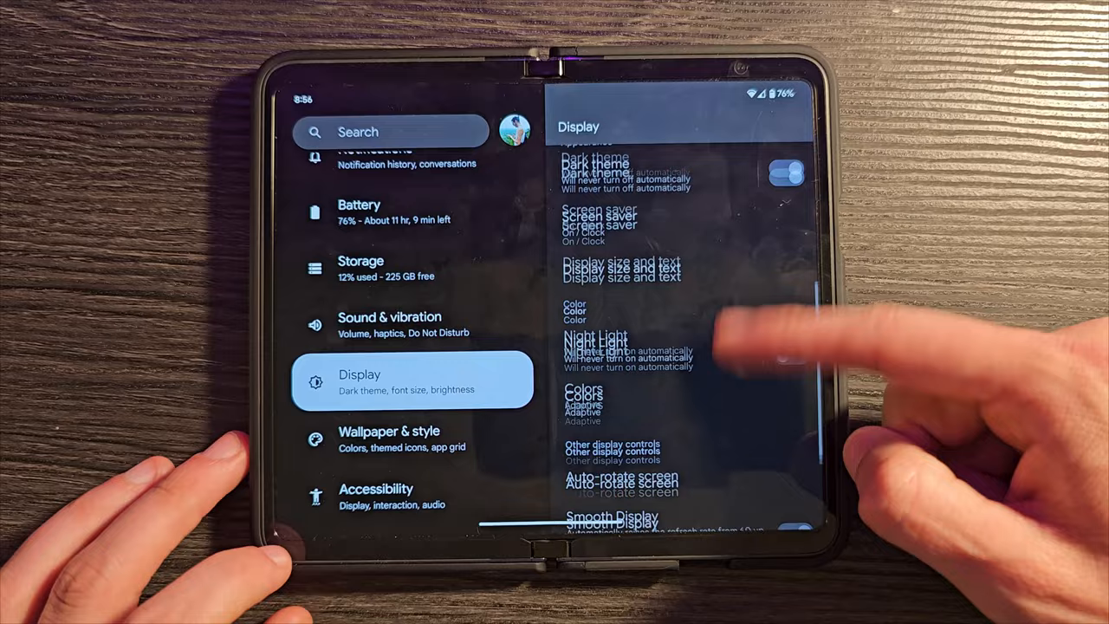
{"action": "scroll", "scroll_direction": "down", "scroll_amount": 3}
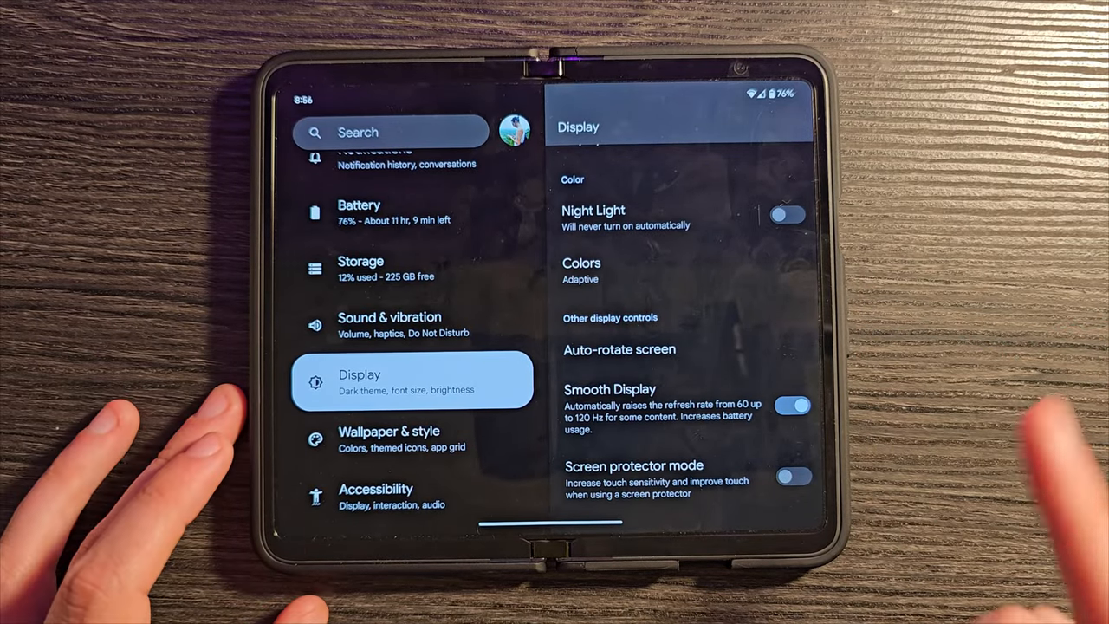
{"action": "left_click", "coordinate": [618, 350]}
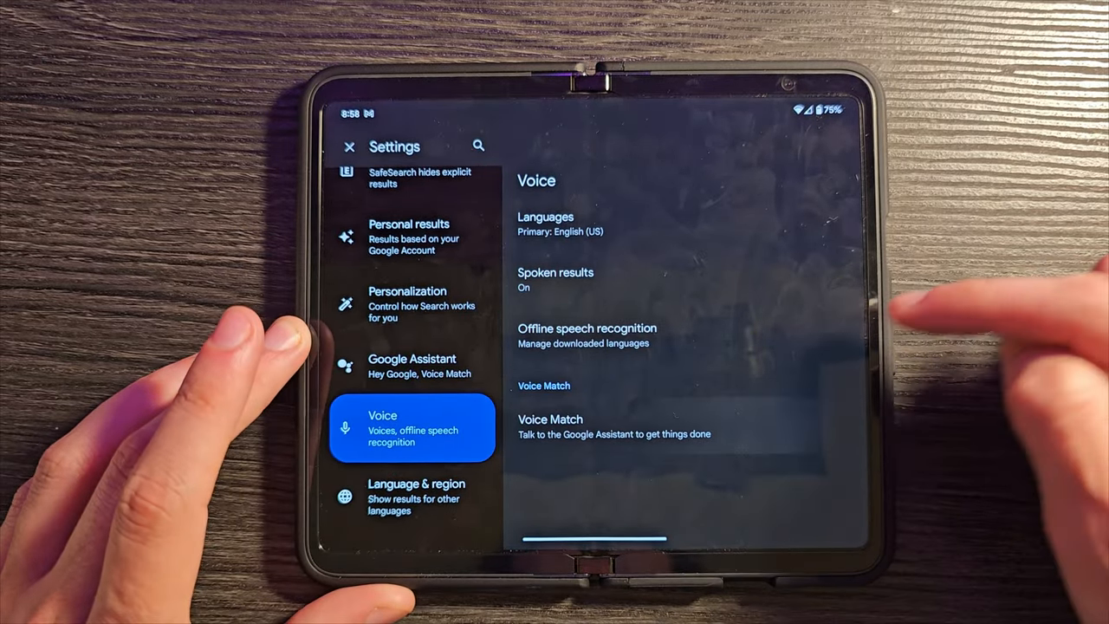
Select Voice in the Google app settings to see languages, spoken results and offline speech.
{"action": "left_click", "coordinate": [575, 426]}
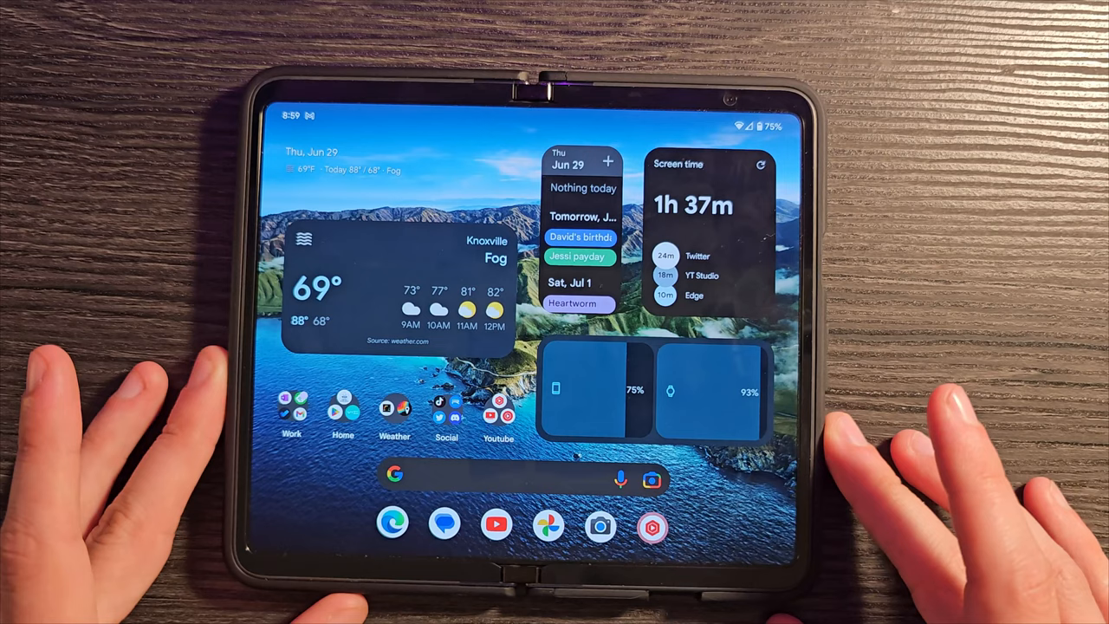
Check Google Lens, toggle swipe access to the Google app, and review At a Glance options.
{"action": "left_click", "coordinate": [651, 479]}
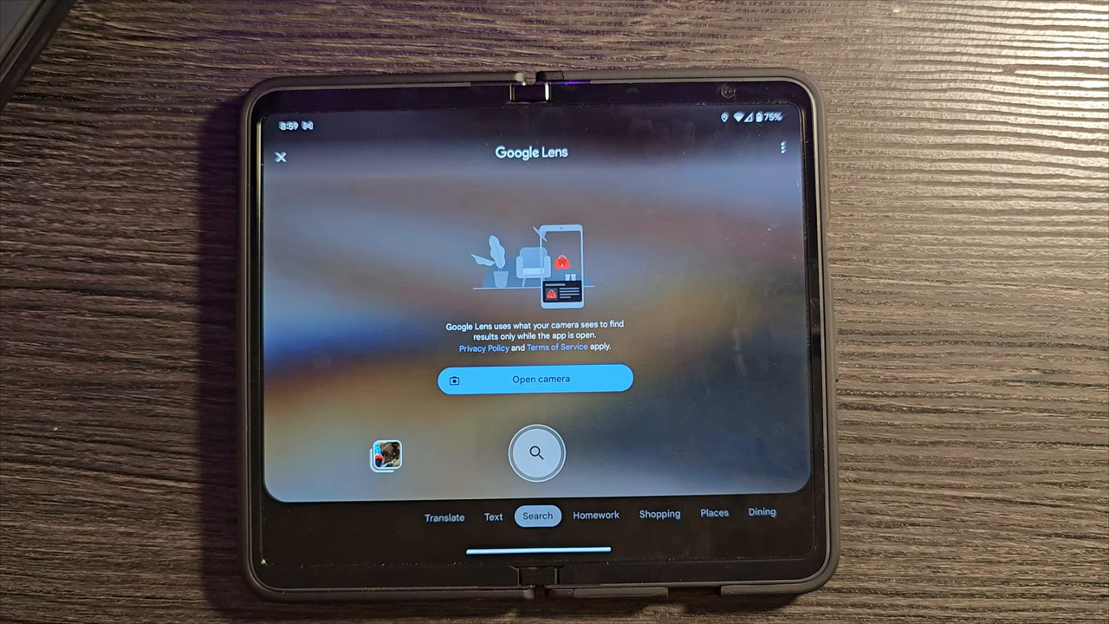
{"action": "left_click", "coordinate": [534, 378]}
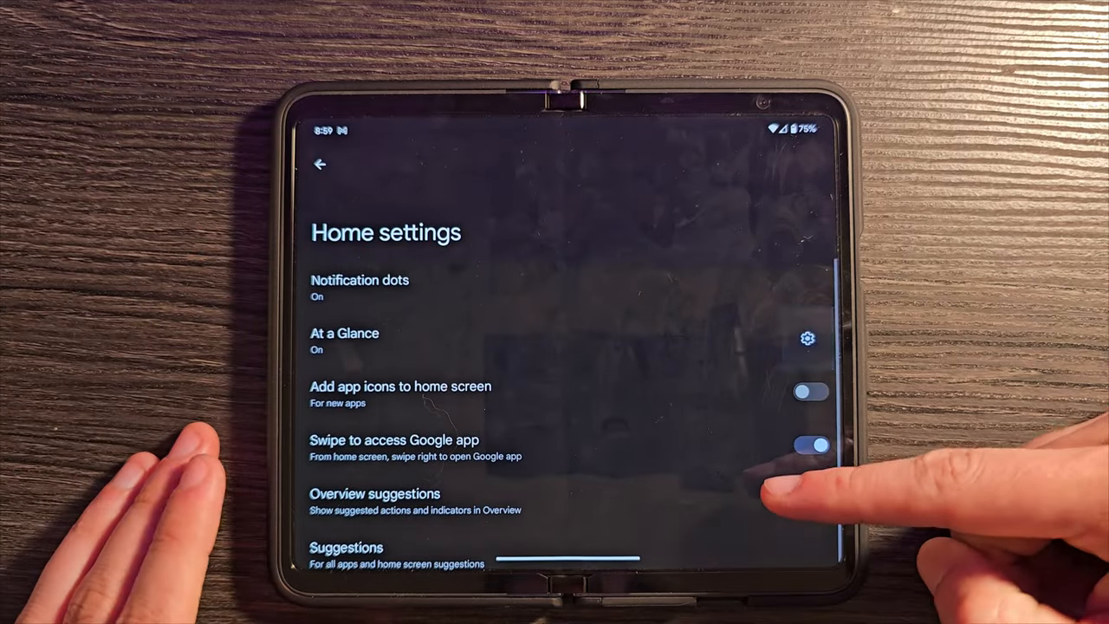
{"action": "left_click", "coordinate": [343, 332]}
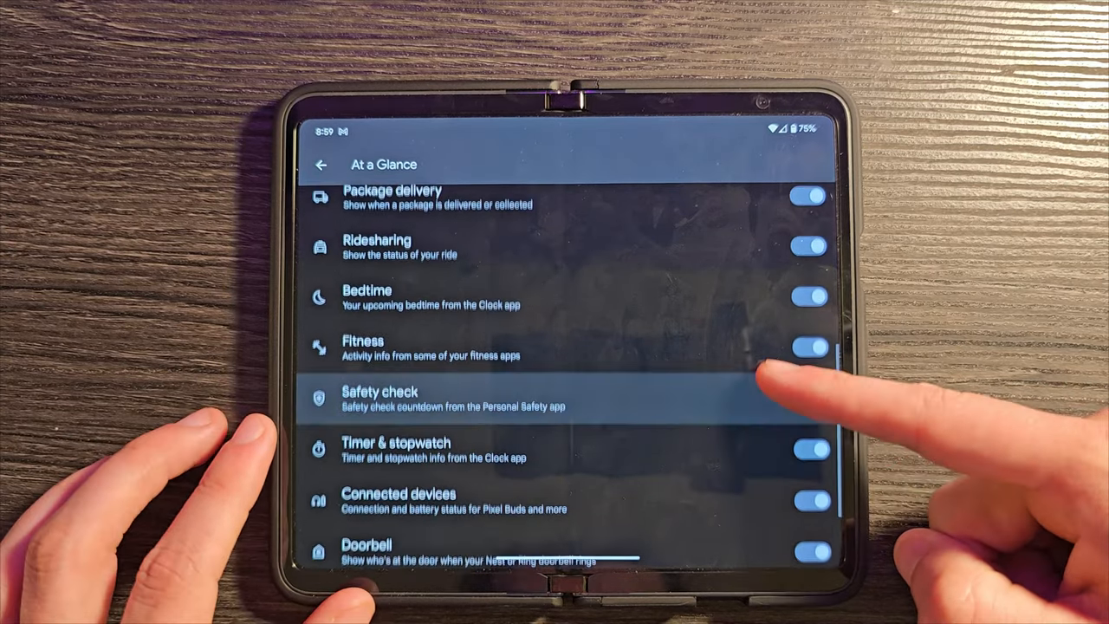
{"action": "scroll", "scroll_direction": "down", "scroll_amount": 3}
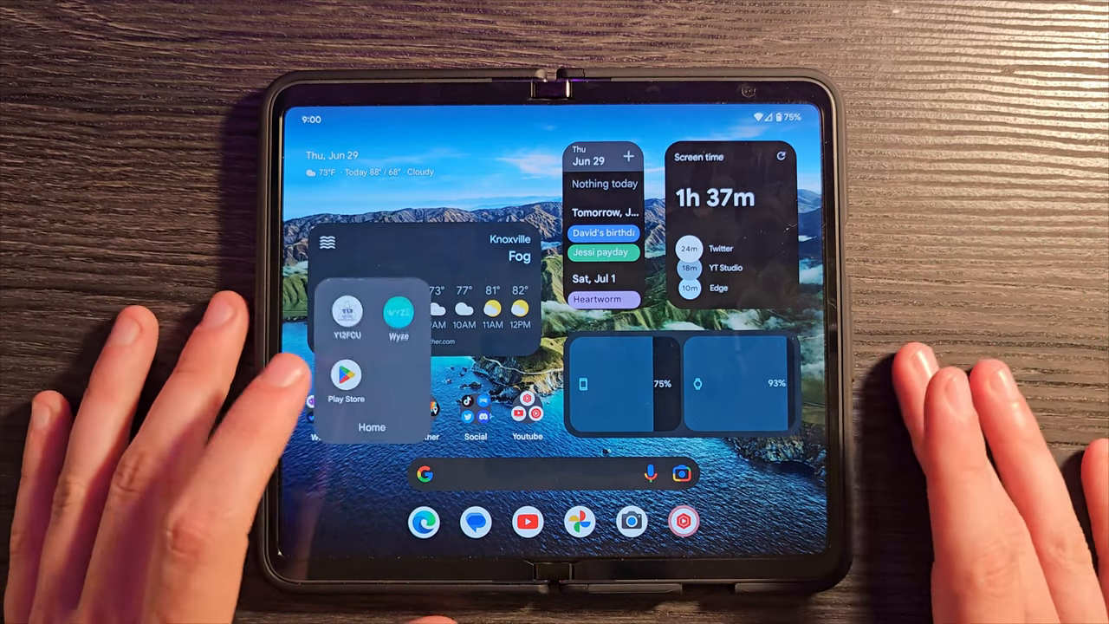
Pull down the Quick Settings panel showing the active-apps count.
{"action": "left_click", "coordinate": [394, 312]}
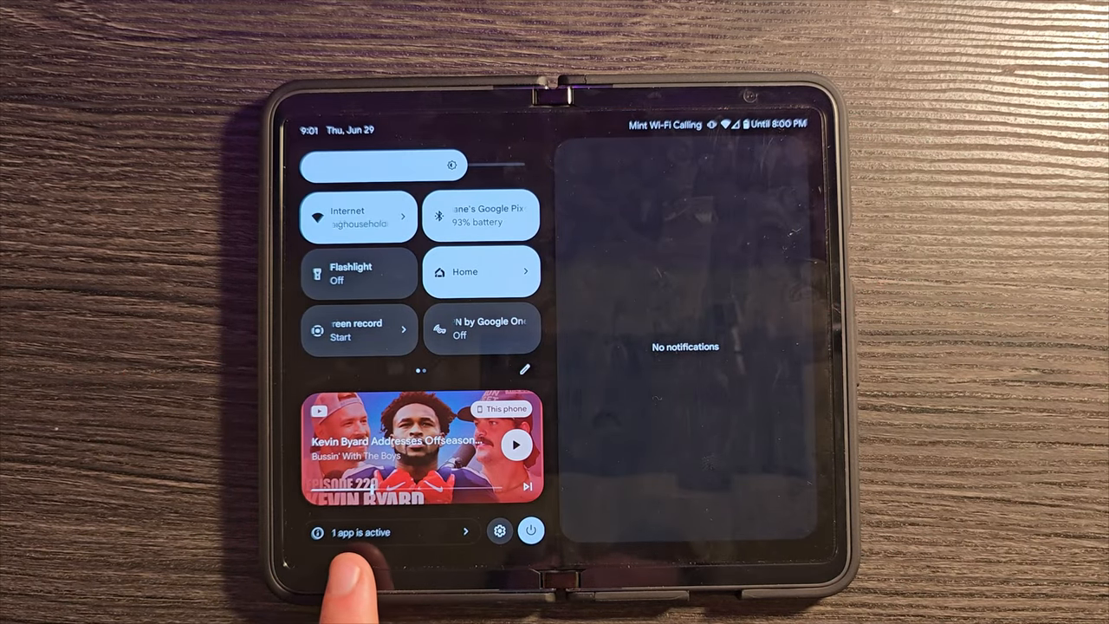
View the Active apps dialog and stop the running YouTube app.
{"action": "left_click", "coordinate": [374, 530]}
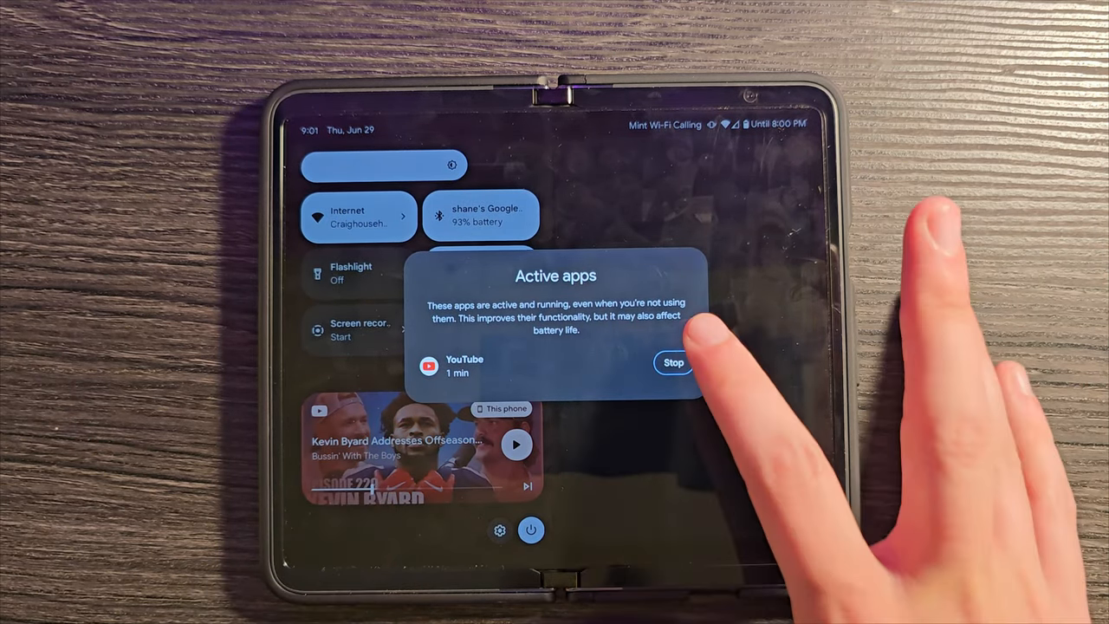
{"action": "left_click", "coordinate": [675, 362]}
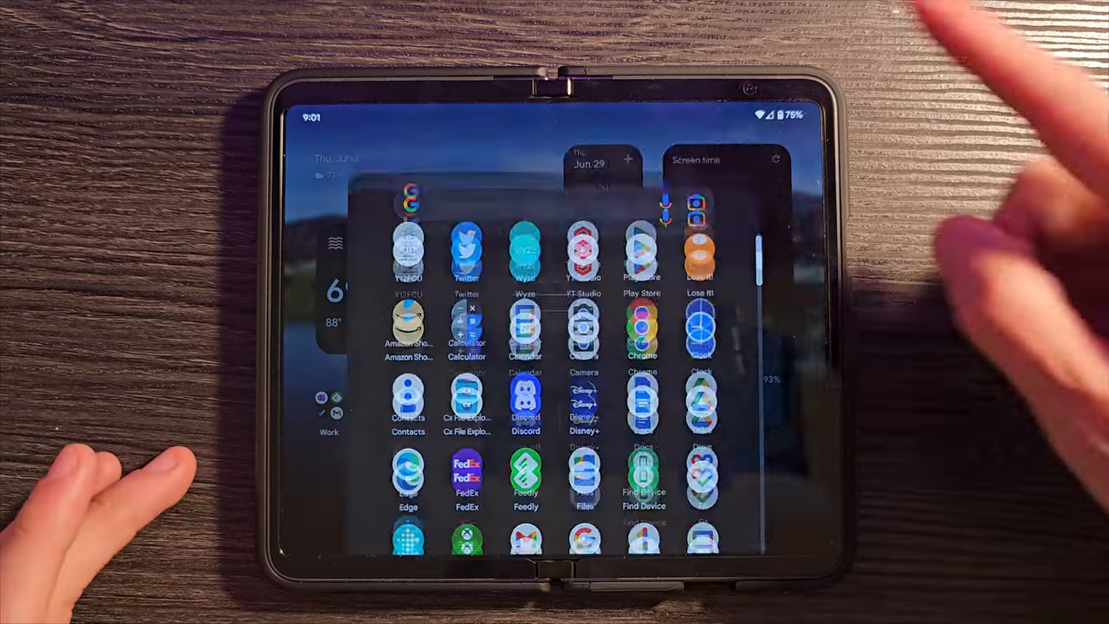
Launch Personal Safety and browse through its list of safety features.
{"action": "scroll", "scroll_direction": "down", "scroll_amount": 3}
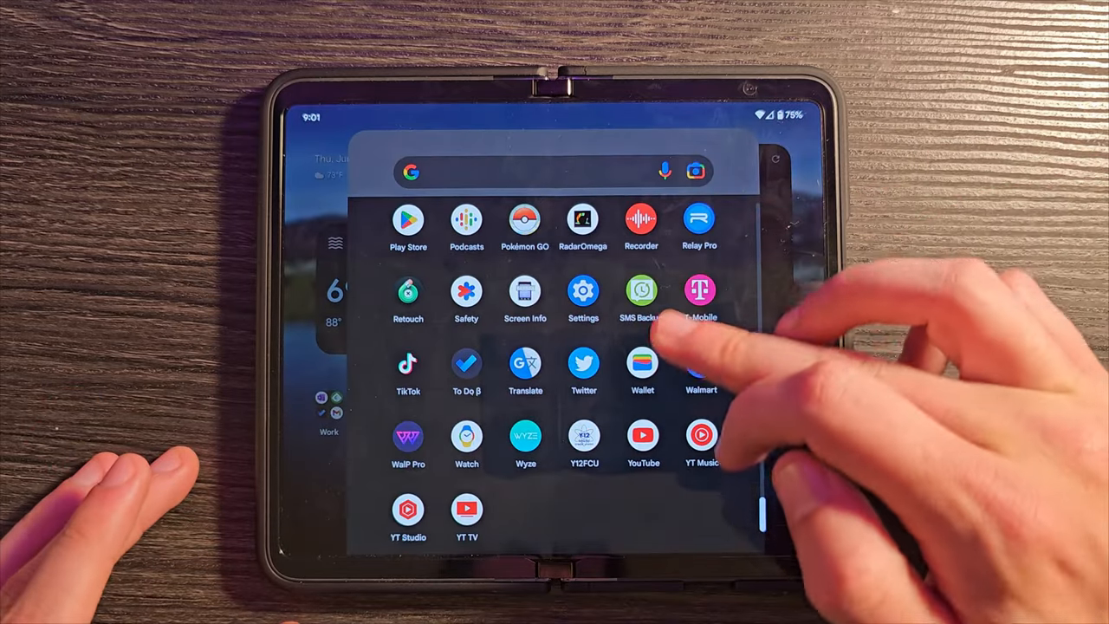
{"action": "left_click", "coordinate": [464, 291]}
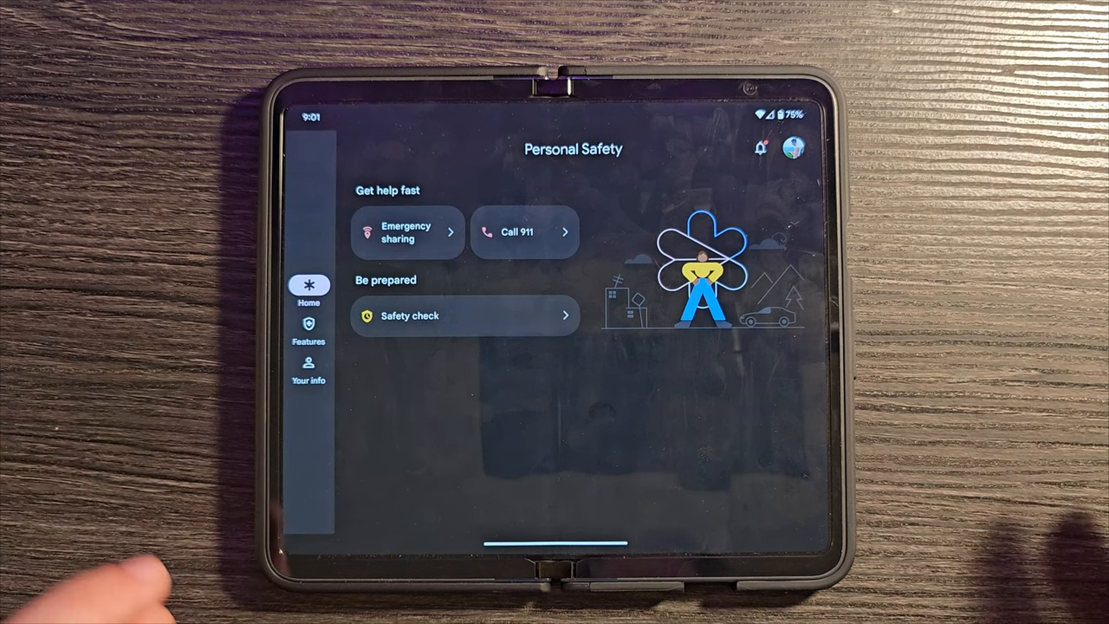
{"action": "left_click", "coordinate": [308, 329]}
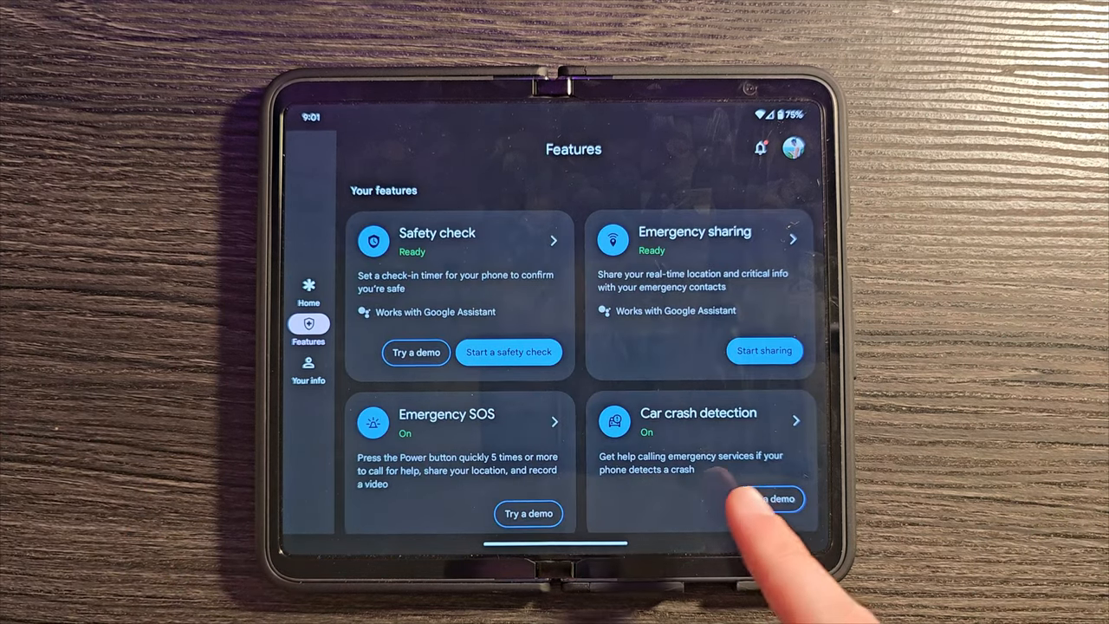
{"action": "scroll", "scroll_direction": "down", "scroll_amount": 3}
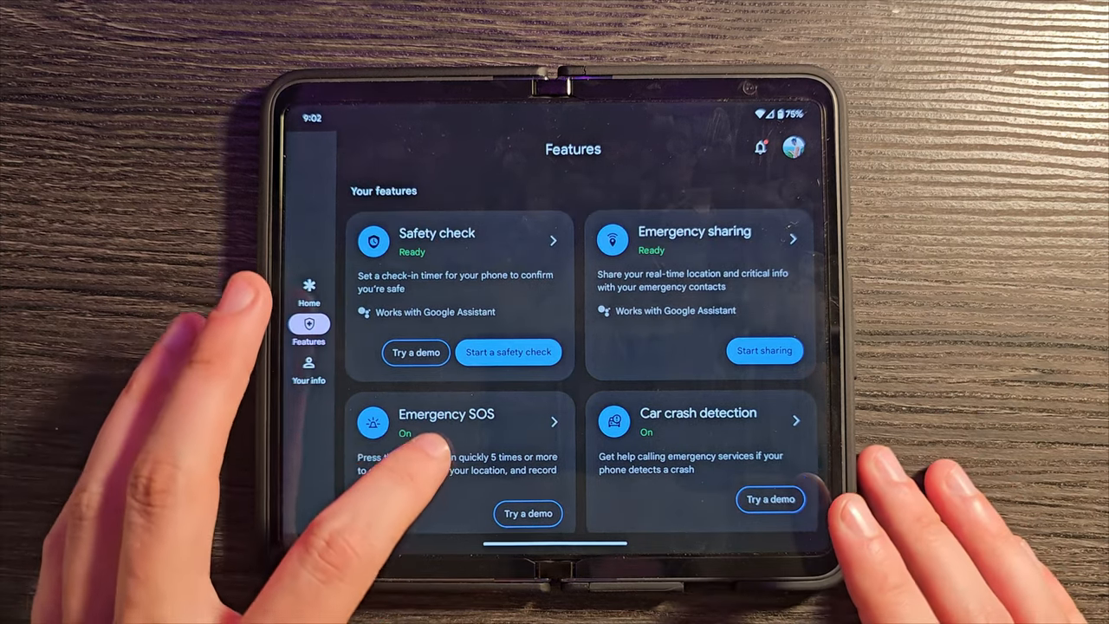
Begin setting up a safety check from the Personal Safety app.
{"action": "left_click", "coordinate": [308, 291]}
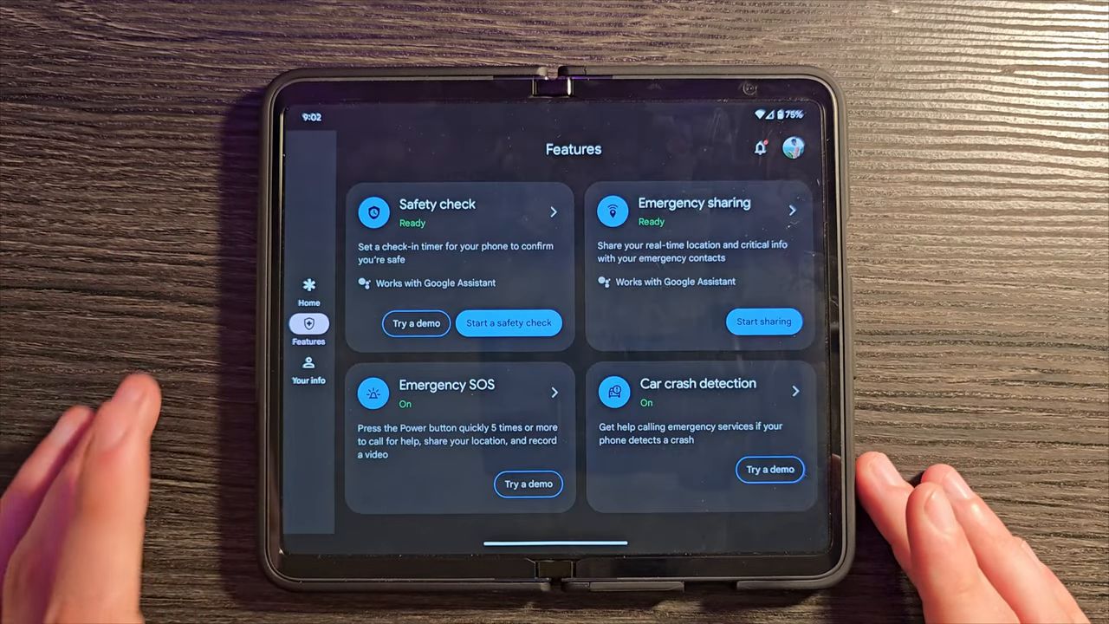
{"action": "left_click", "coordinate": [508, 322]}
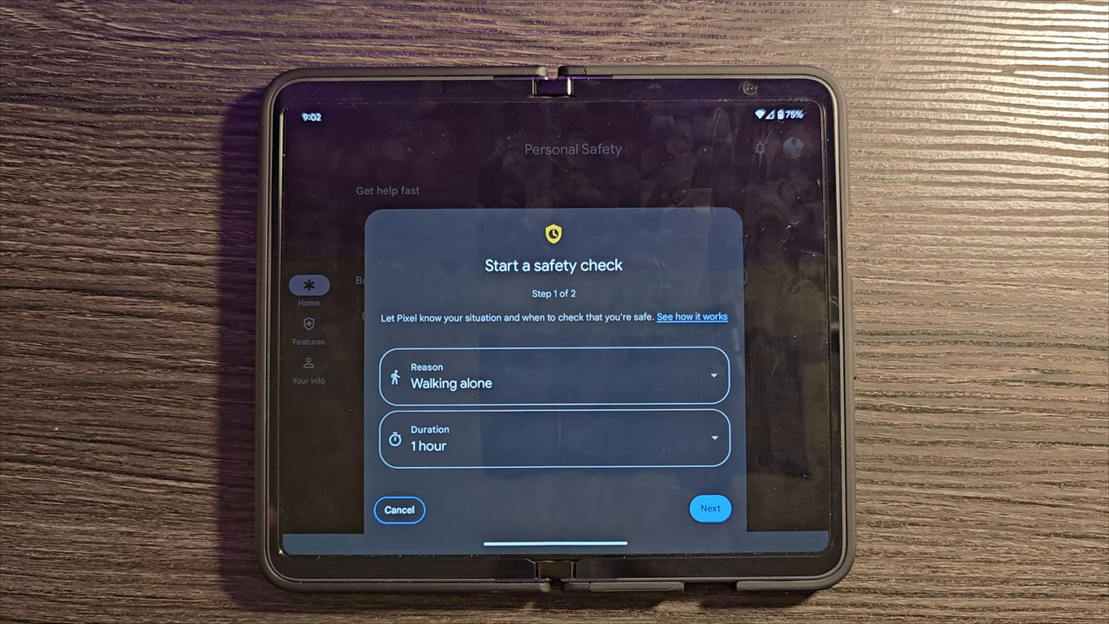
{"action": "left_click", "coordinate": [398, 510]}
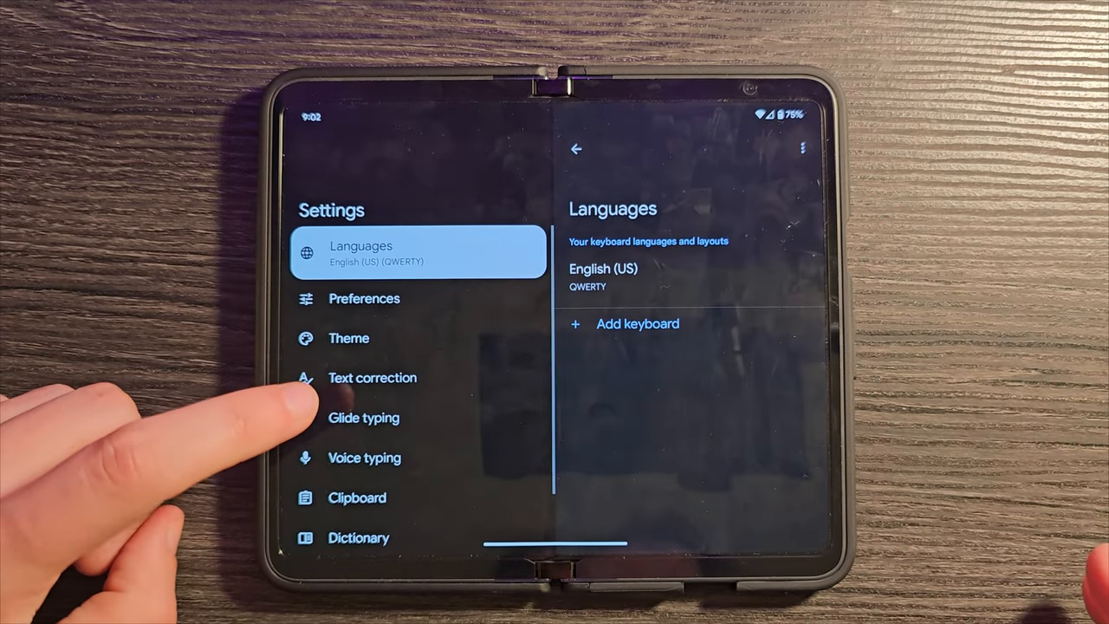
View Gboard's Voice typing options, with voice and Assistant voice typing on.
{"action": "left_click", "coordinate": [364, 457]}
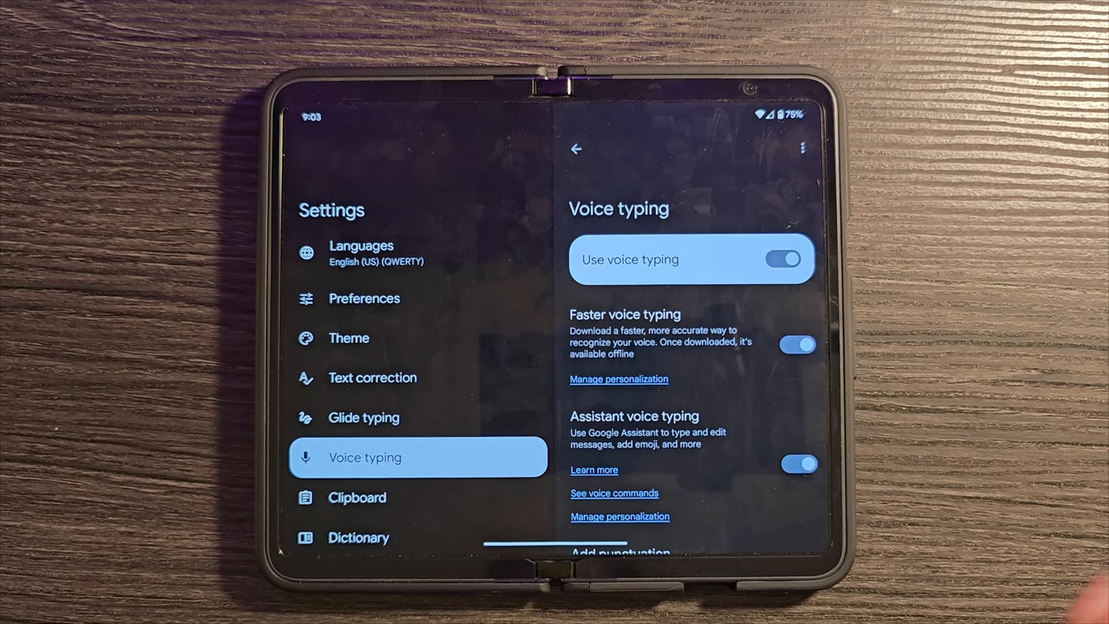
{"action": "scroll", "scroll_direction": "down", "scroll_amount": 3}
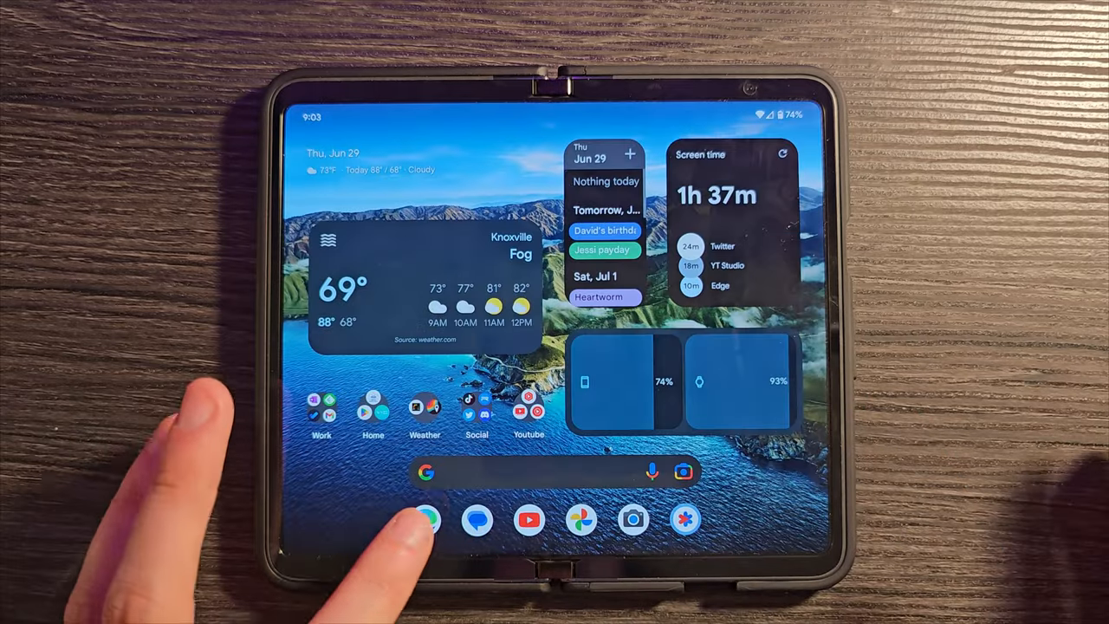
Launch Edge from the dock and focus the address bar of a new tab.
{"action": "left_click", "coordinate": [426, 527]}
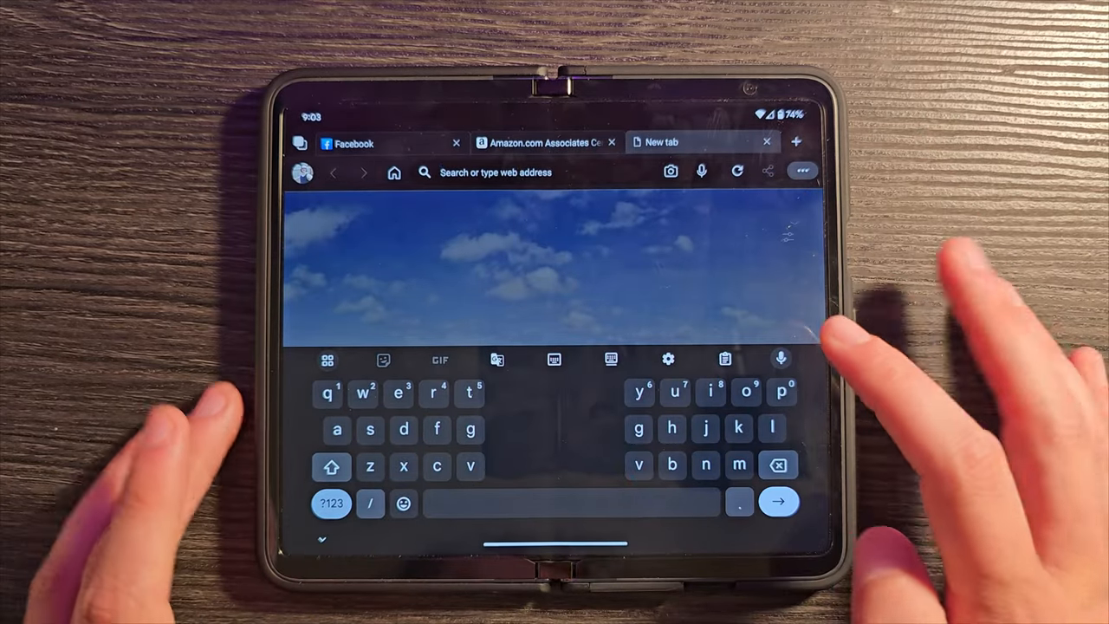
{"action": "left_click", "coordinate": [780, 359]}
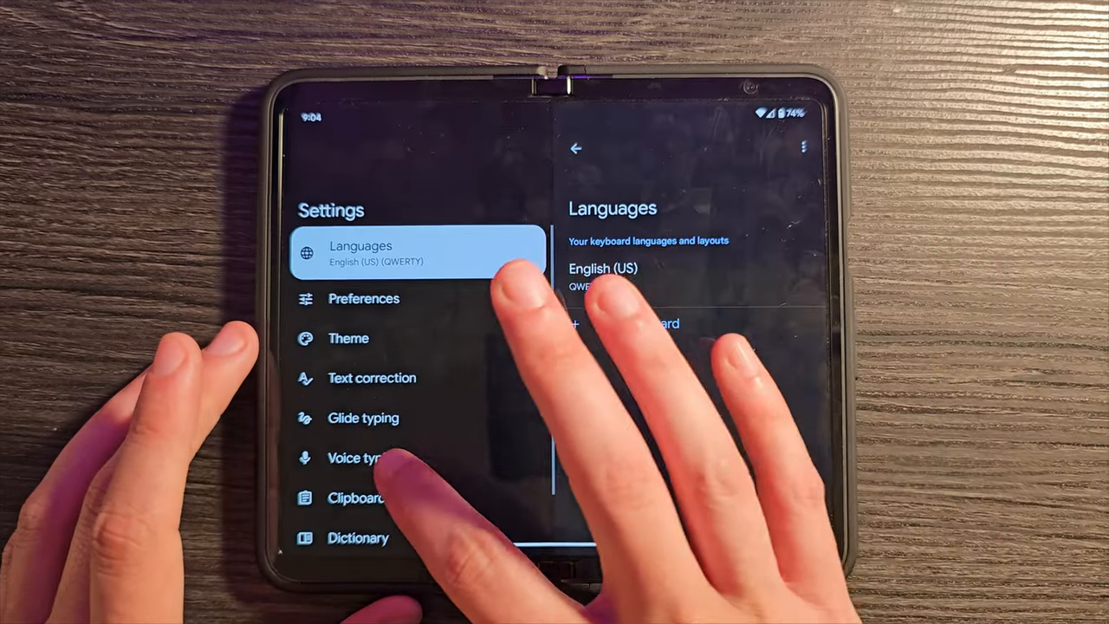
View the full list of Gboard voice typing commands.
{"action": "left_click", "coordinate": [368, 457]}
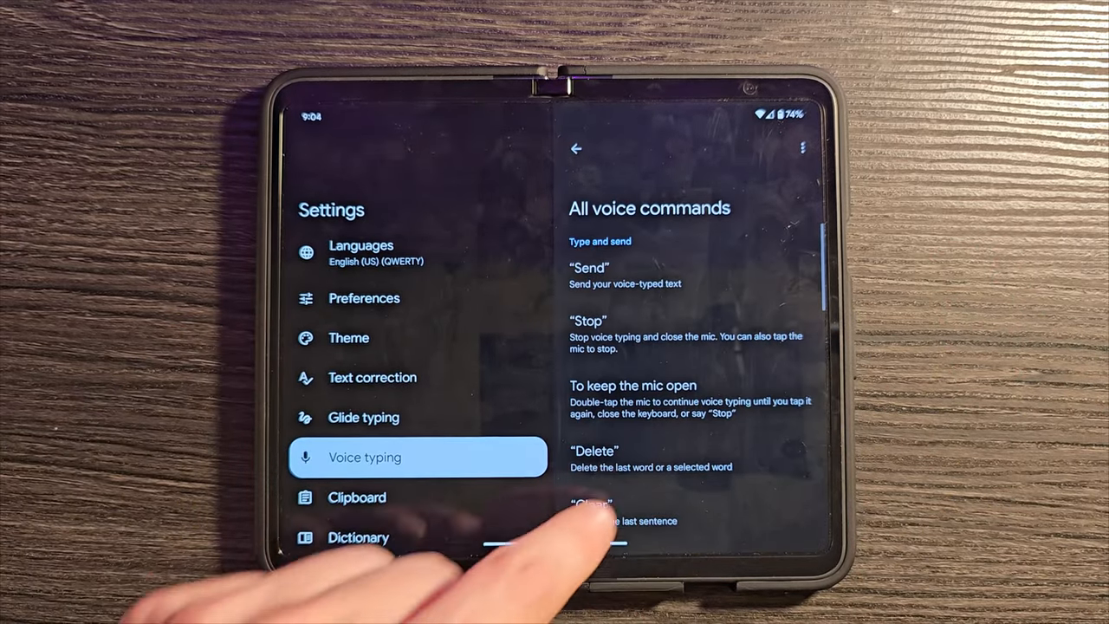
{"action": "scroll", "scroll_direction": "down", "scroll_amount": 3}
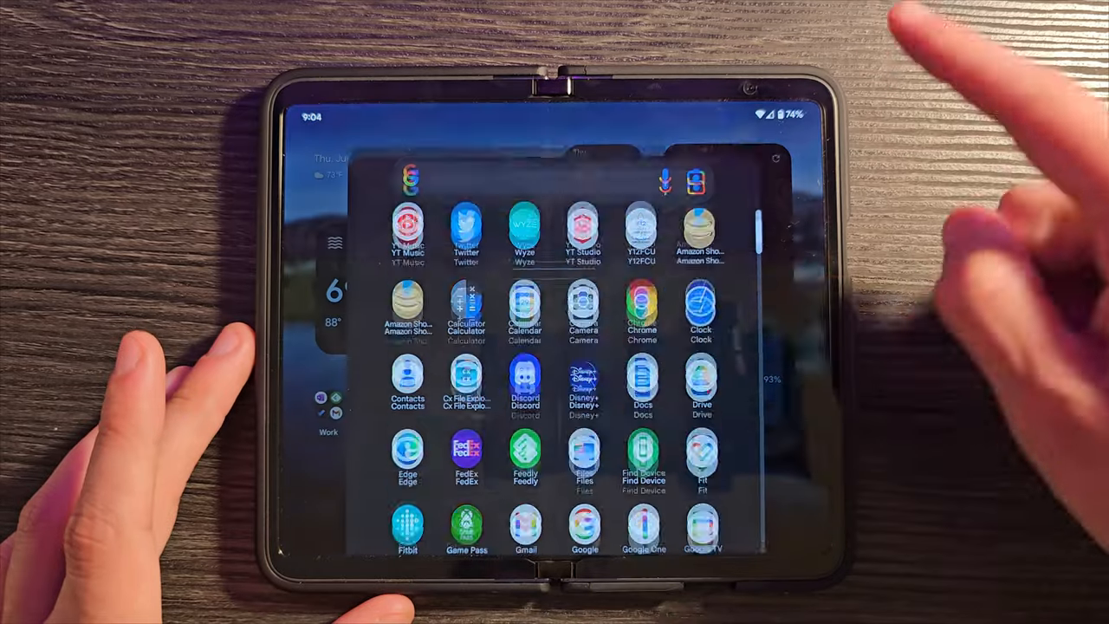
Launch Google One from the app drawer and scroll to its VPN and Dark web report cards.
{"action": "scroll", "scroll_direction": "down", "scroll_amount": 3}
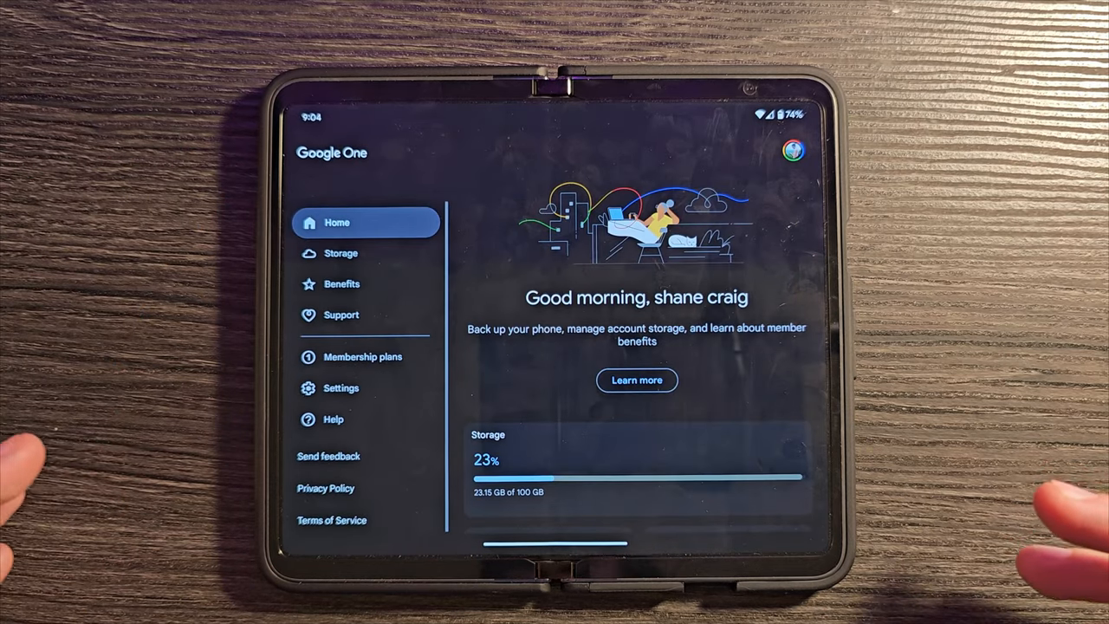
{"action": "scroll", "scroll_direction": "down", "scroll_amount": 3}
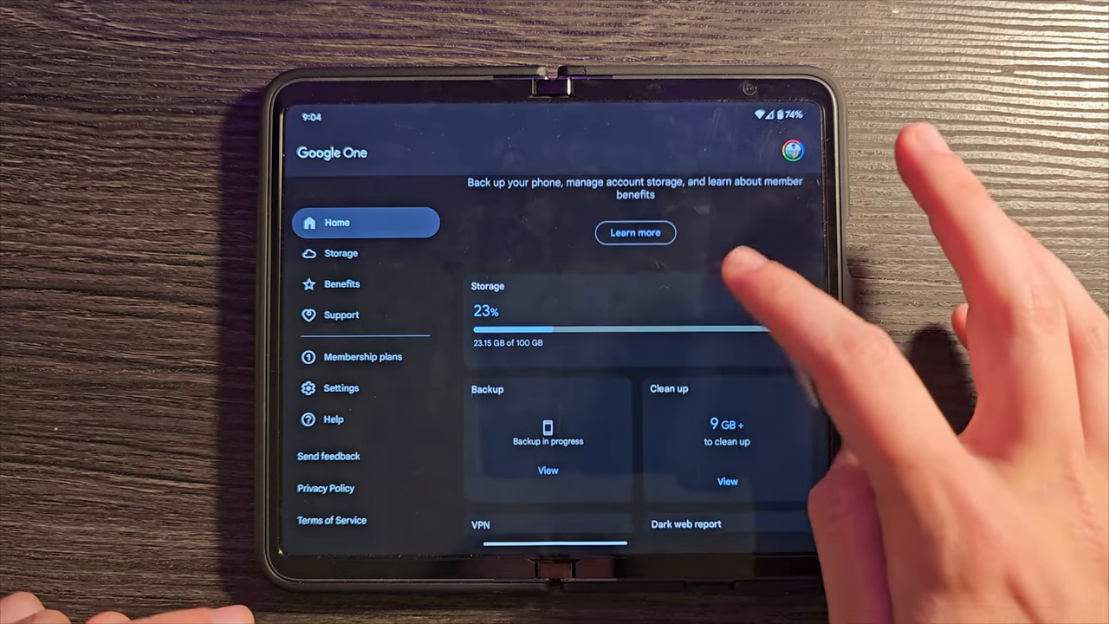
{"action": "left_click", "coordinate": [495, 523]}
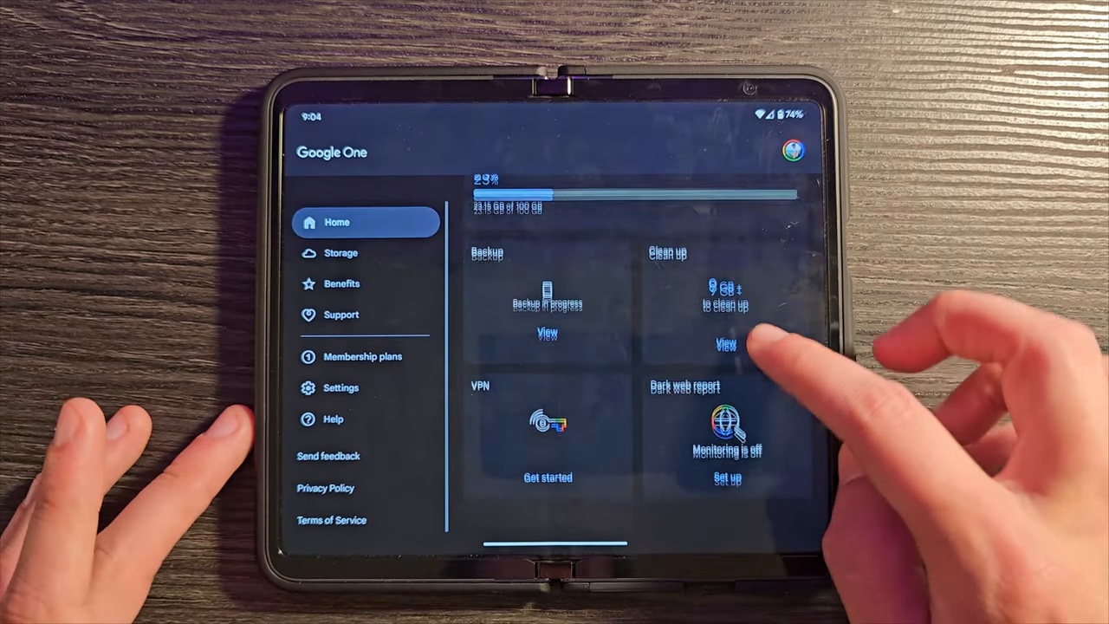
{"action": "left_click", "coordinate": [547, 478]}
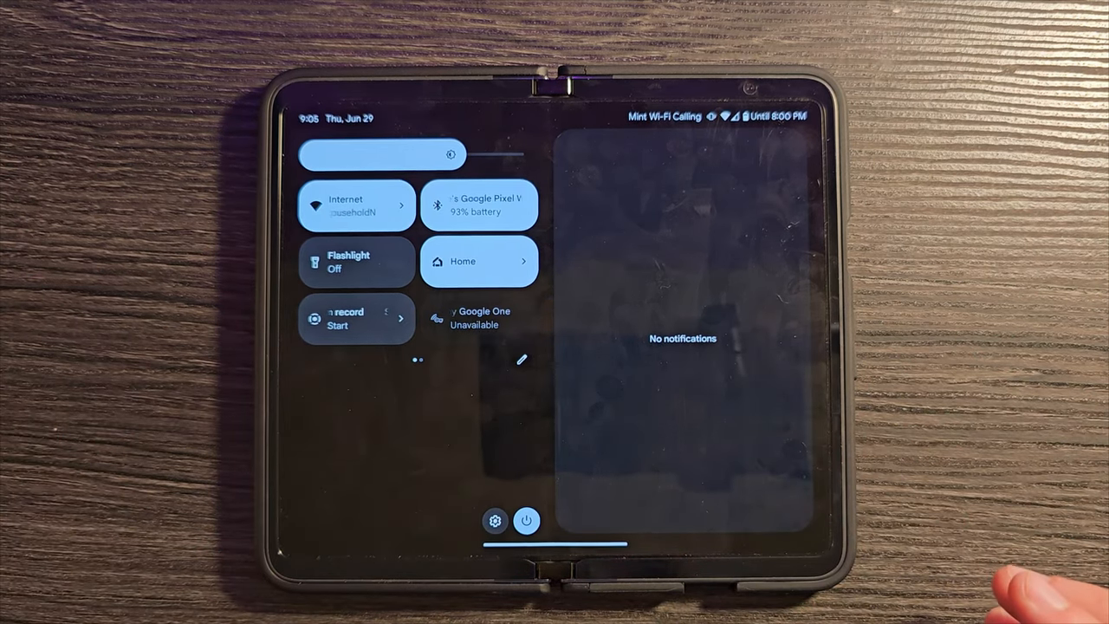
Check the VPN by Google One tile in Quick Settings, then return home.
{"action": "left_click", "coordinate": [478, 322]}
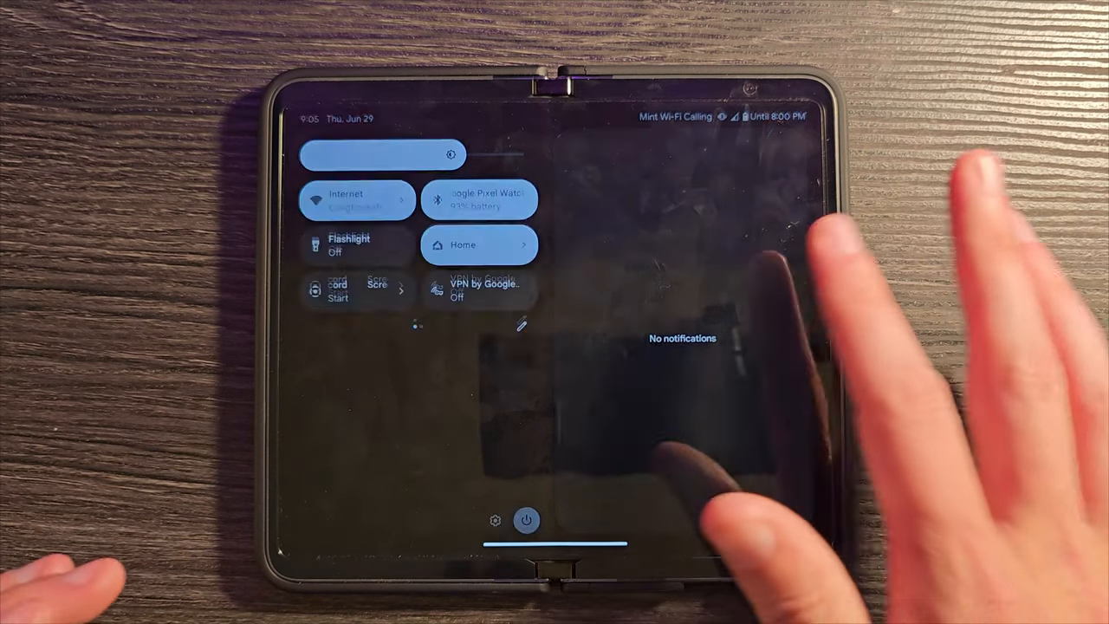
{"action": "left_click", "coordinate": [478, 291]}
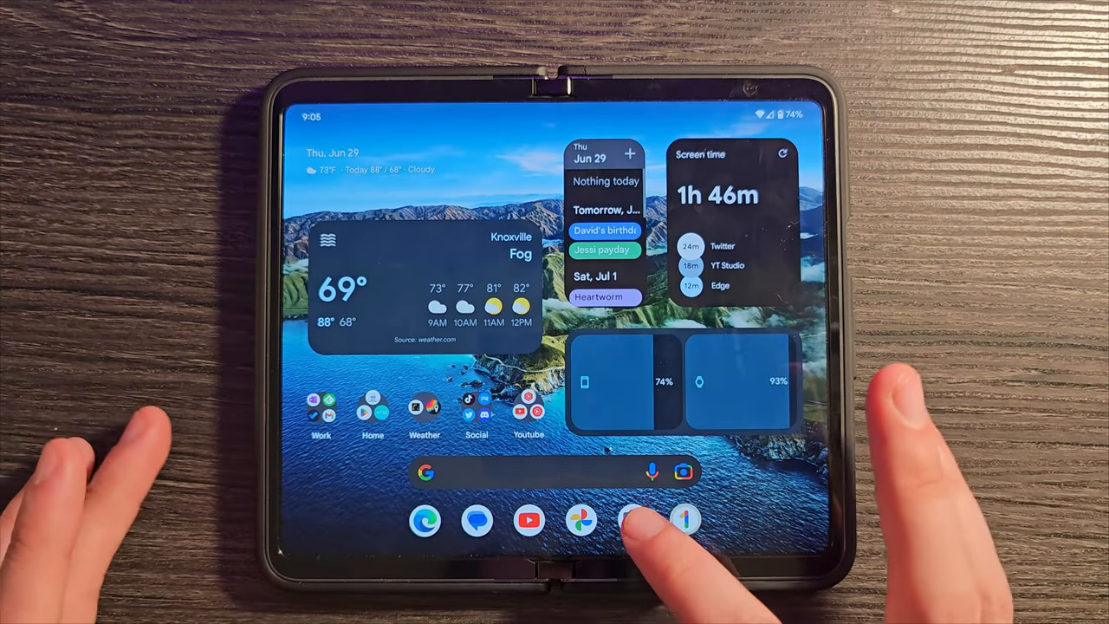
Launch Camera in Video mode, review its settings and show stabilization choices: Standard, Locked, Active, Cinematic Pan.
{"action": "left_click", "coordinate": [629, 522]}
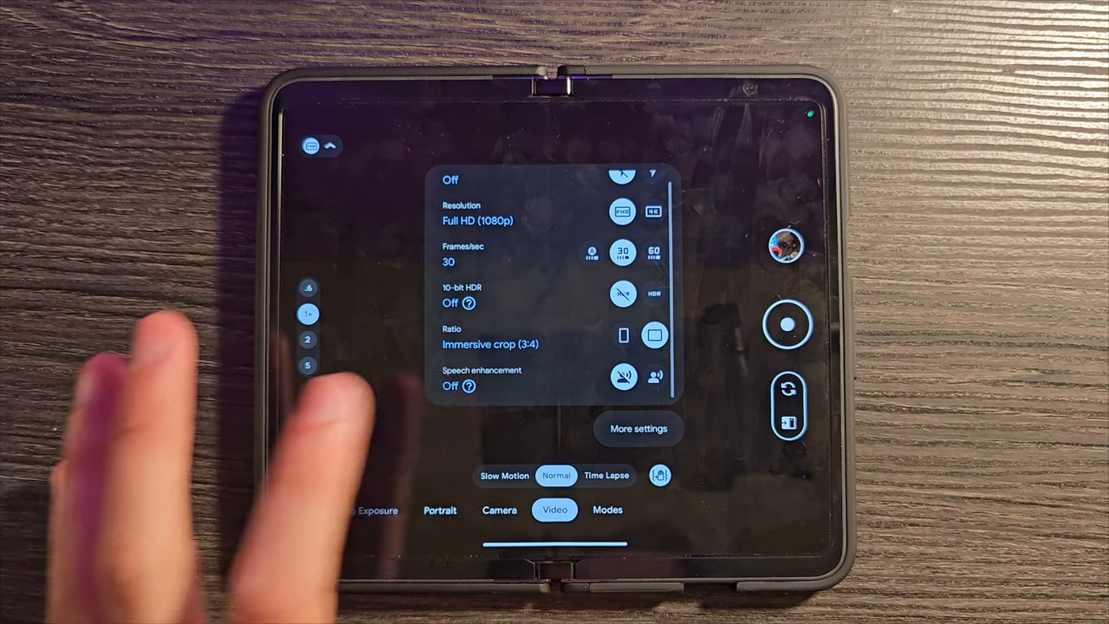
{"action": "left_click", "coordinate": [469, 388]}
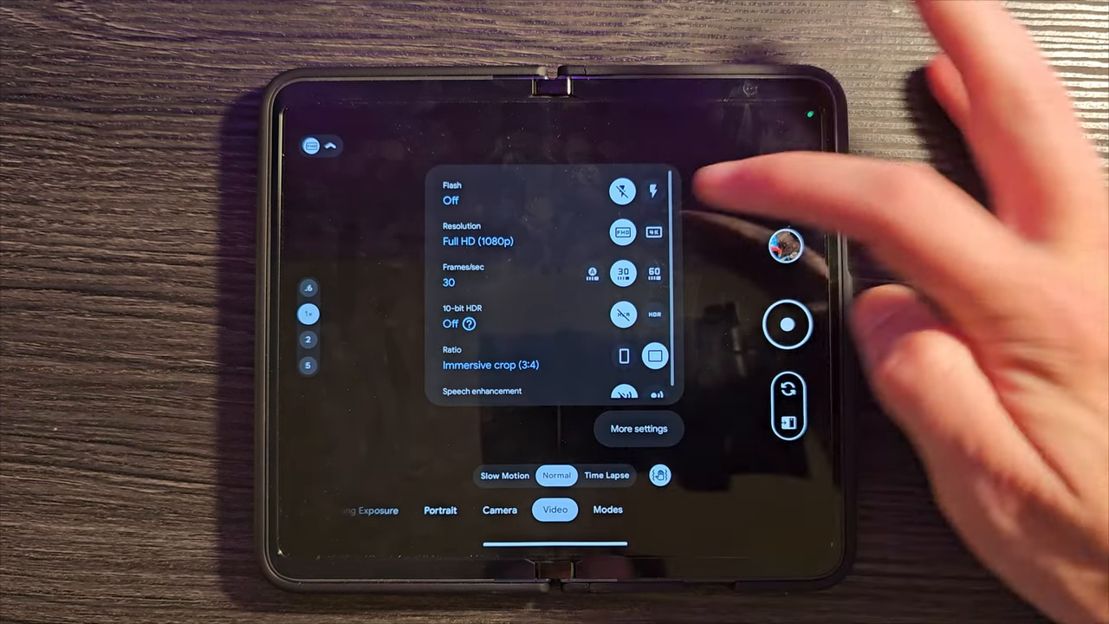
{"action": "left_click", "coordinate": [651, 232]}
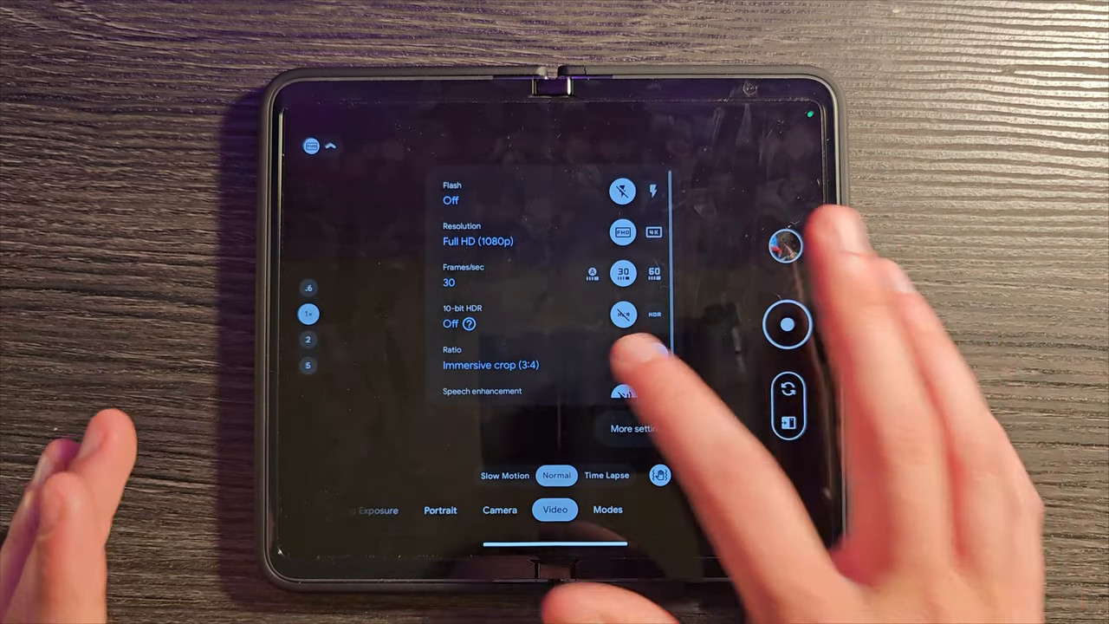
{"action": "left_click", "coordinate": [622, 353]}
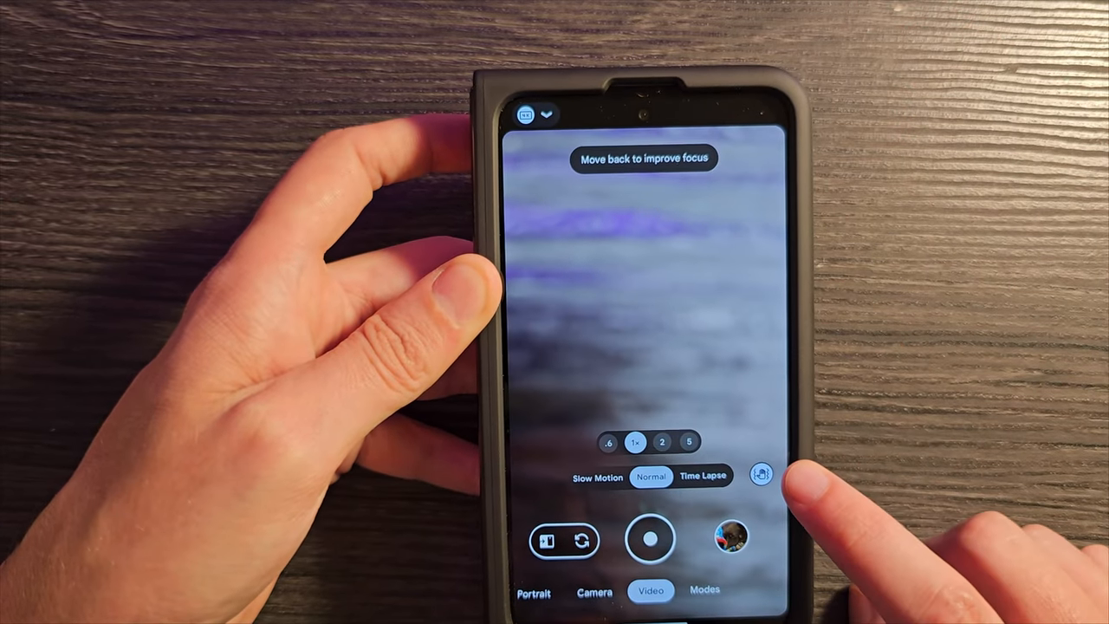
{"action": "left_click", "coordinate": [760, 479]}
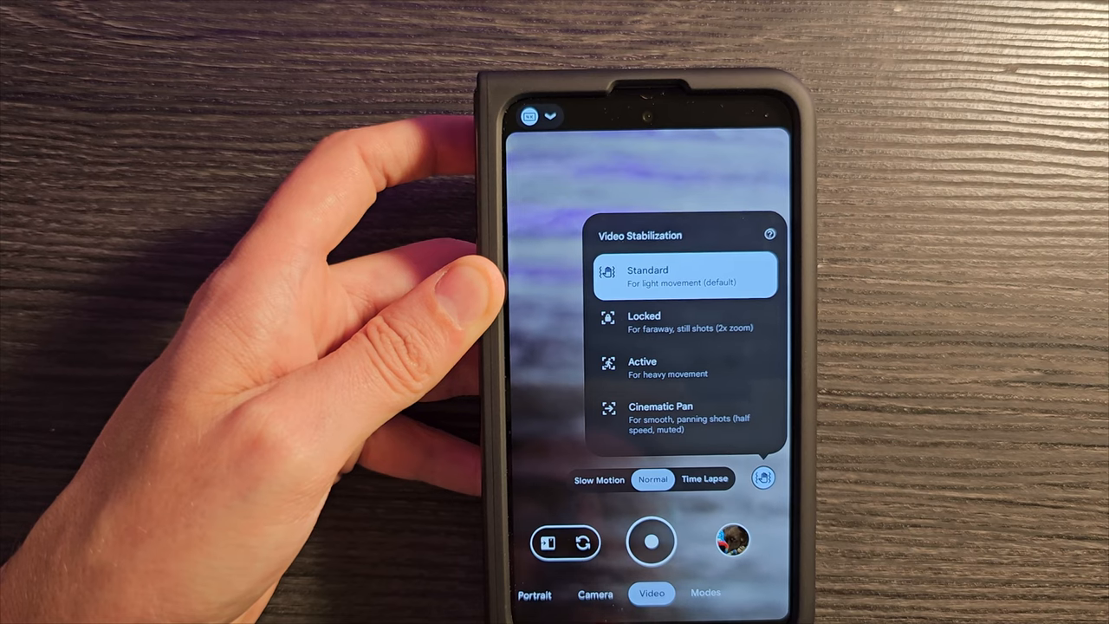